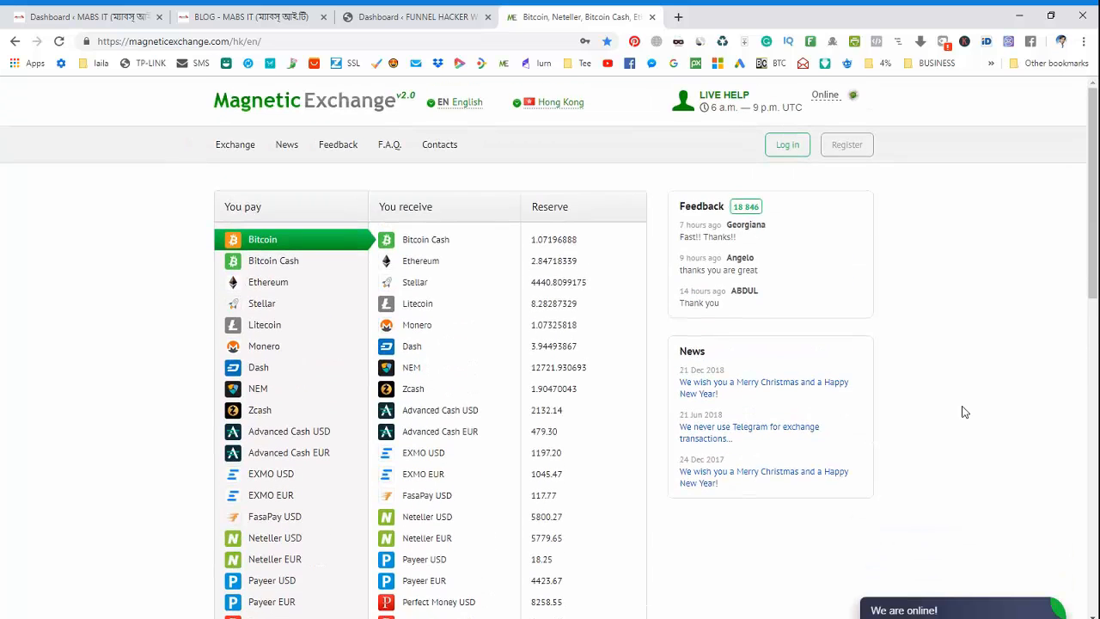
Browse the Magnetic Exchange pages and the MABS IT blog tab before returning to the exchange site
{"action": "scroll", "scroll_direction": "down", "scroll_amount": 3}
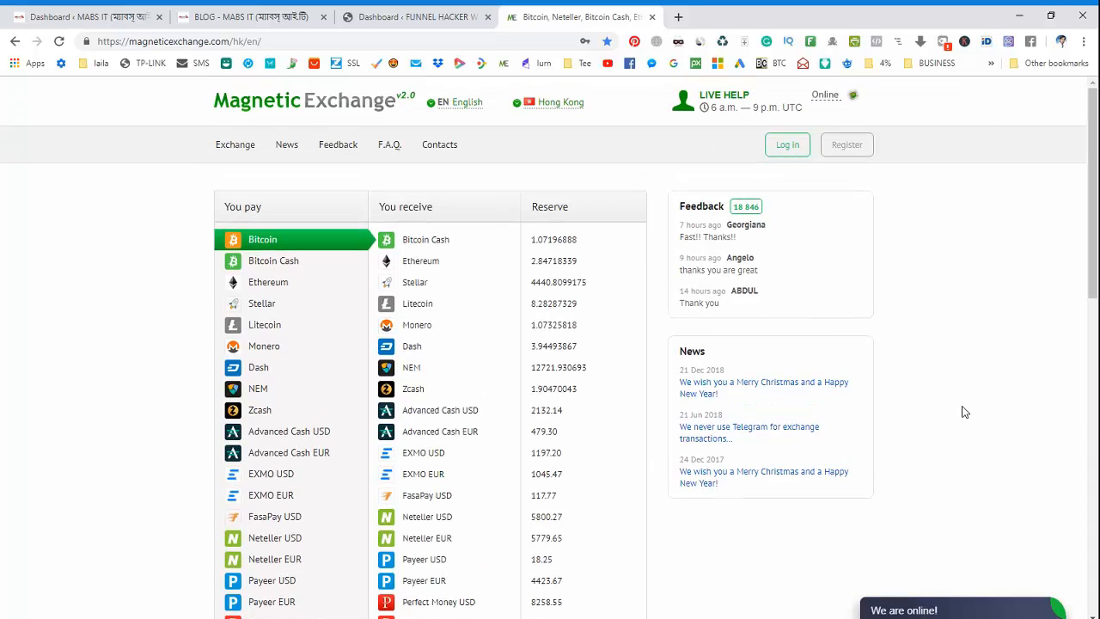
{"action": "mouse_move", "coordinate": [974, 343]}
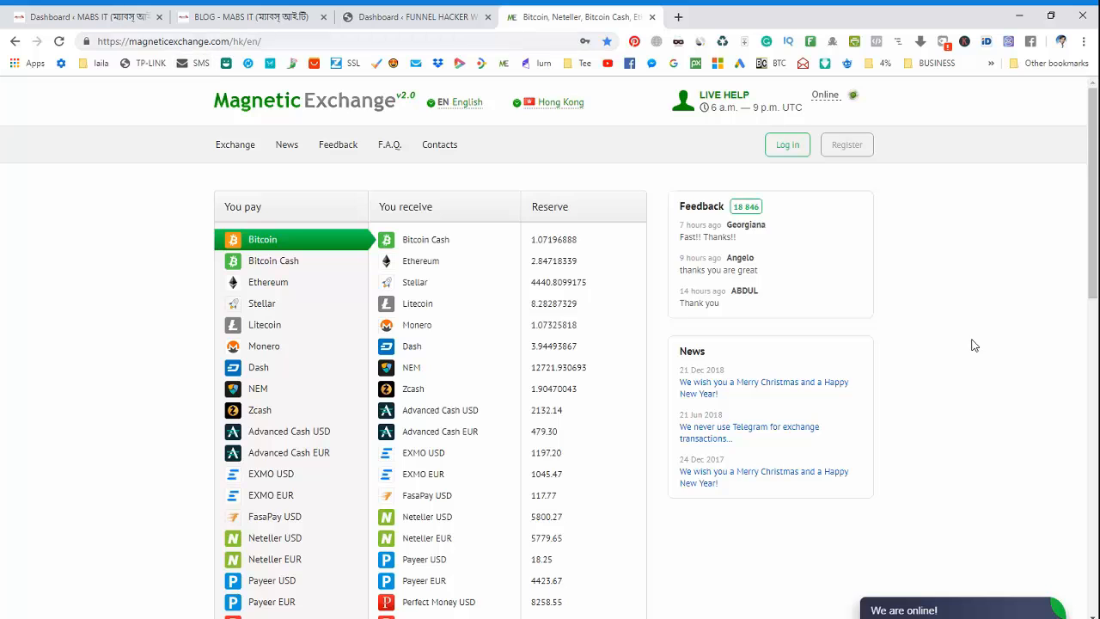
{"action": "mouse_move", "coordinate": [952, 333]}
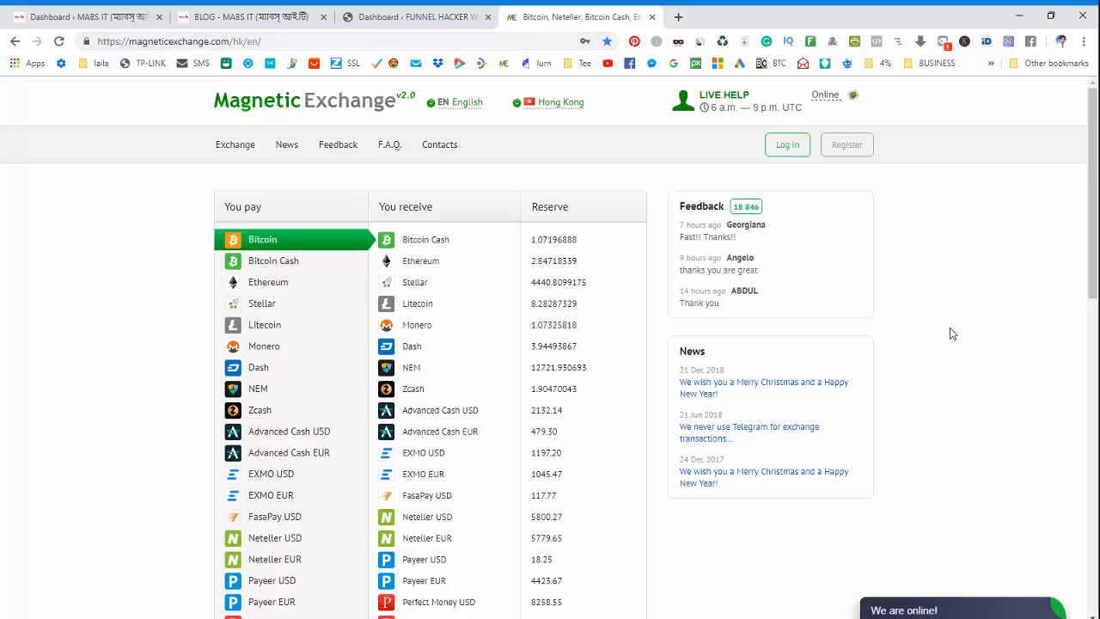
{"action": "scroll", "scroll_direction": "down", "scroll_amount": 3}
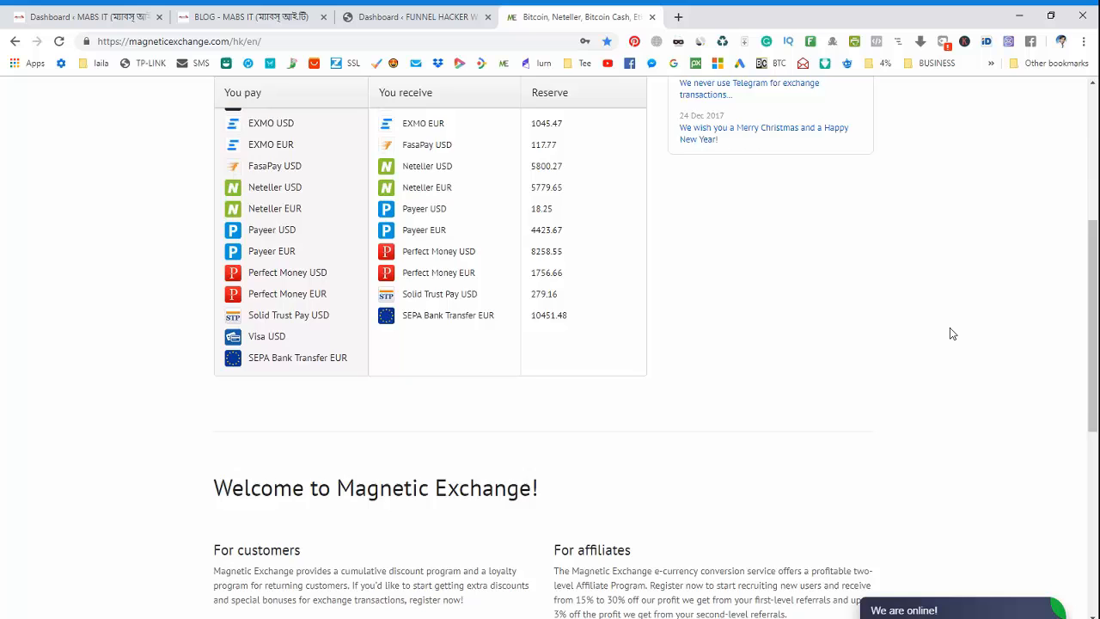
{"action": "scroll", "scroll_direction": "up", "scroll_amount": 3}
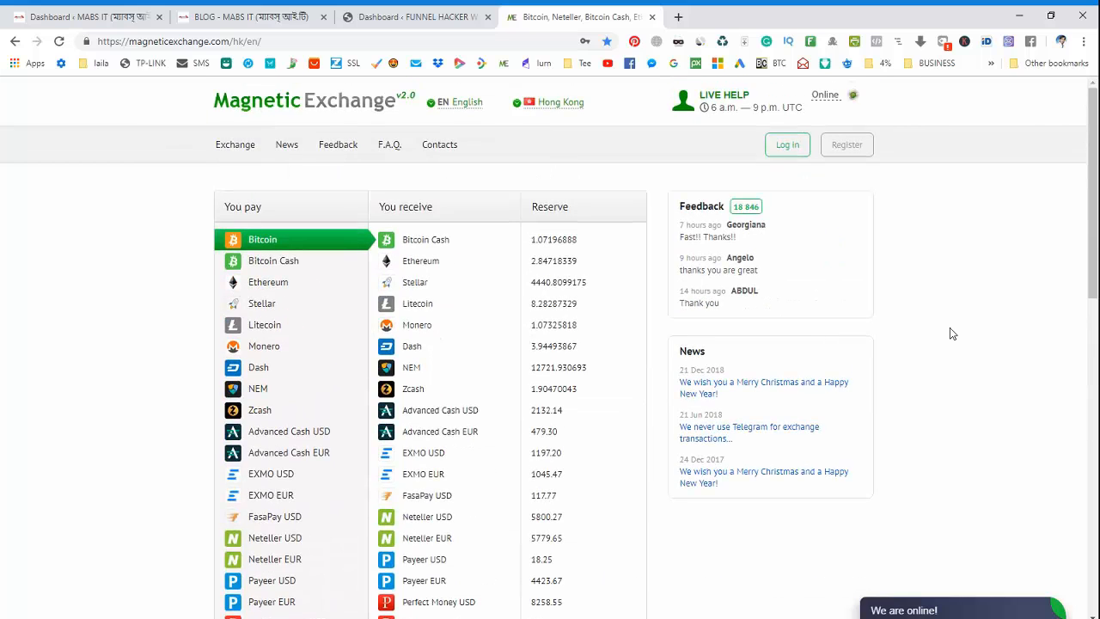
{"action": "scroll", "scroll_direction": "down", "scroll_amount": 3}
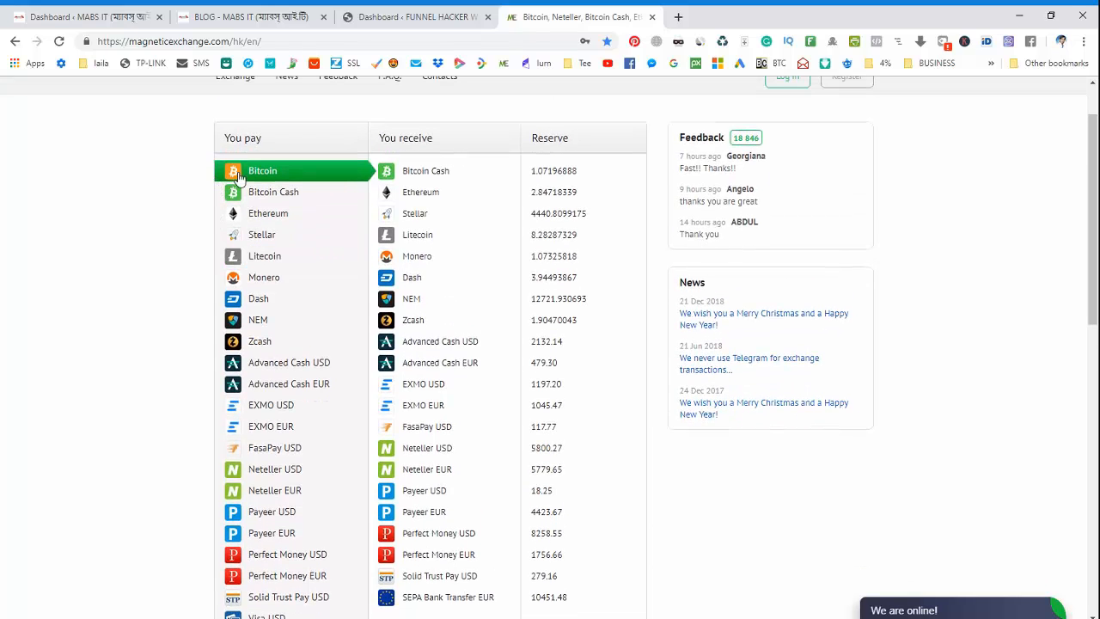
{"action": "mouse_move", "coordinate": [554, 139]}
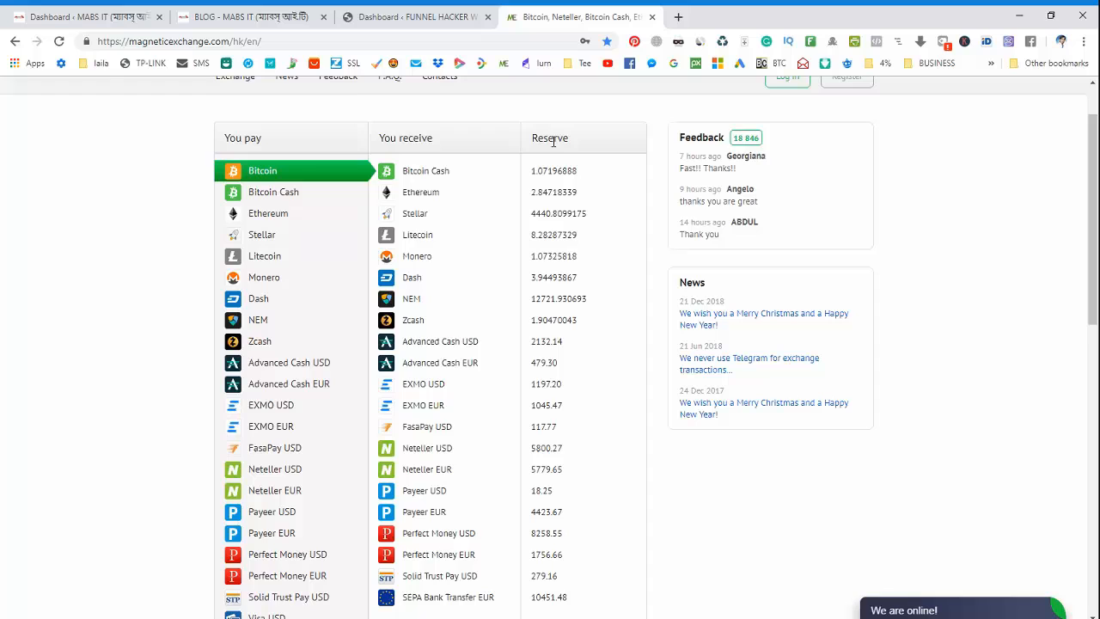
{"action": "mouse_move", "coordinate": [426, 170]}
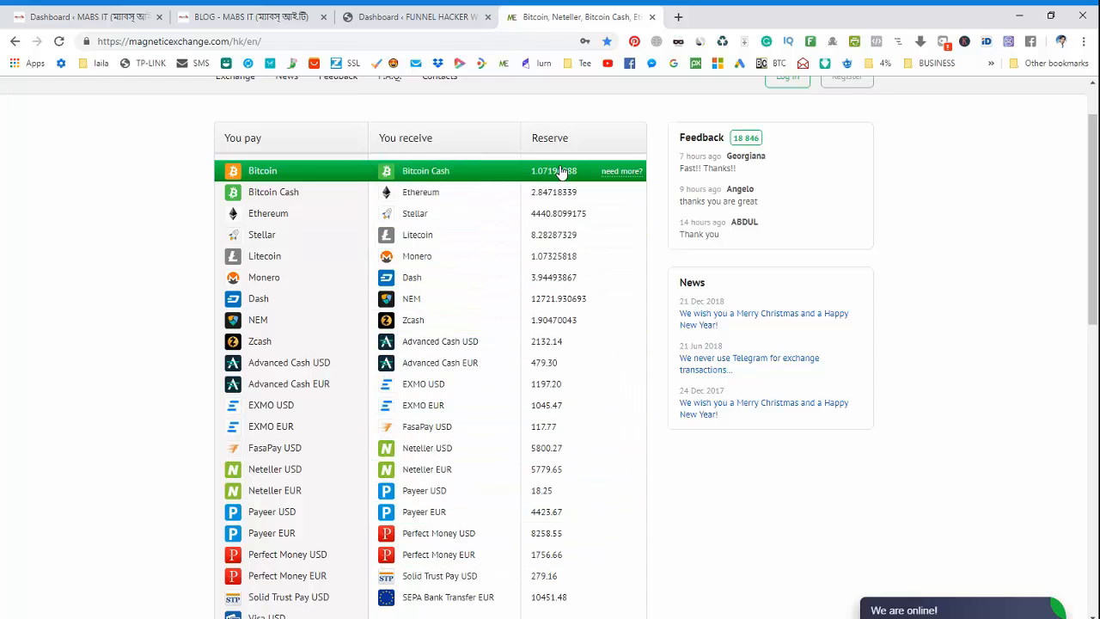
{"action": "left_click", "coordinate": [411, 299]}
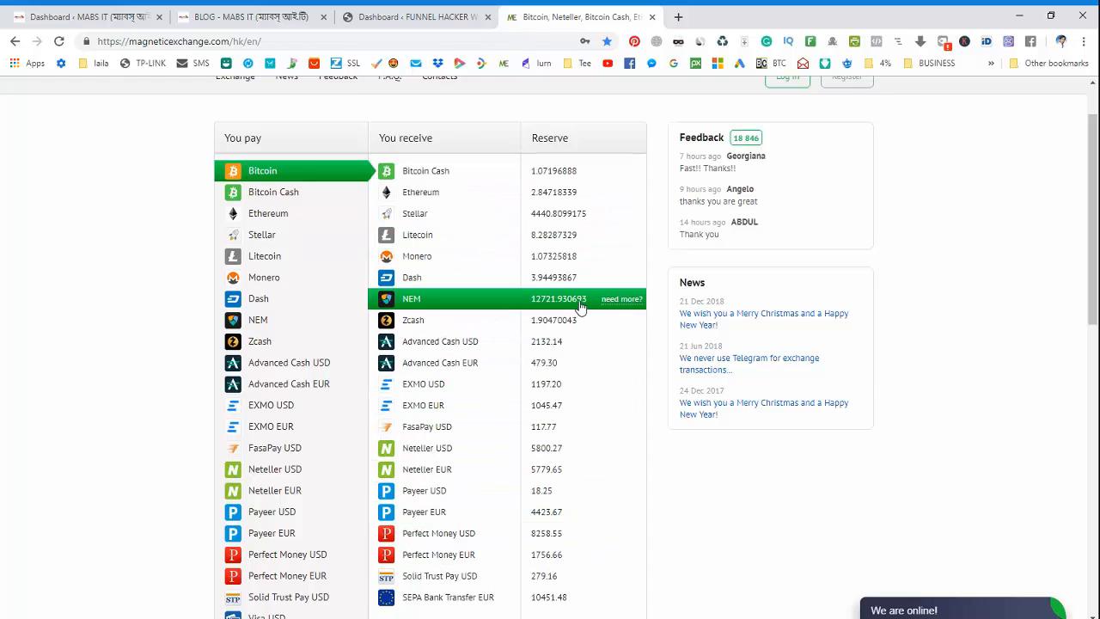
{"action": "left_click", "coordinate": [426, 170]}
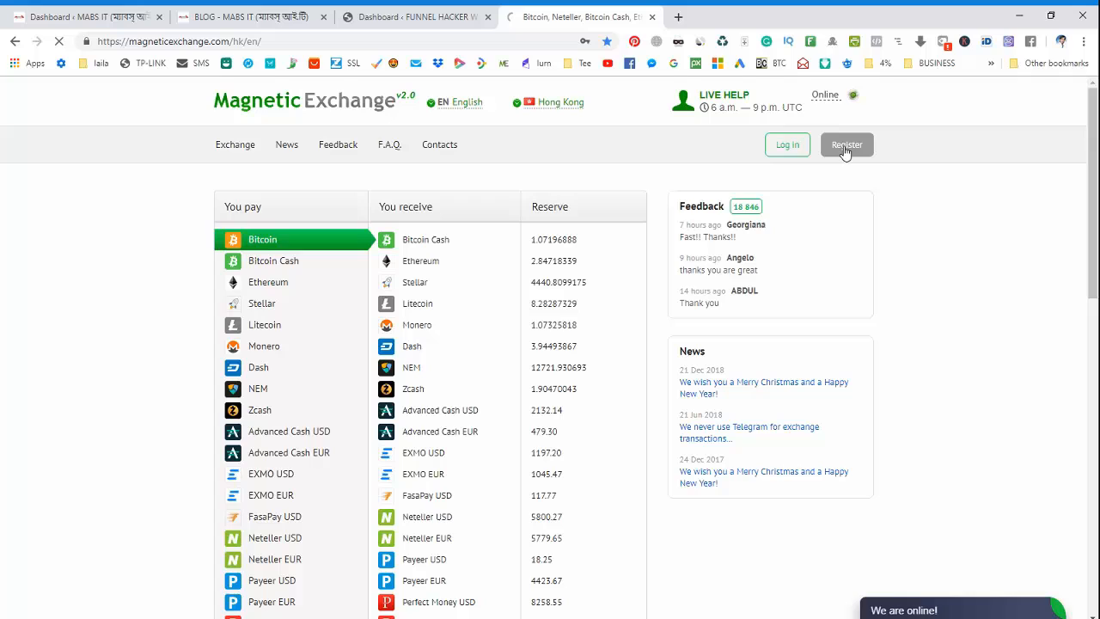
{"action": "left_click", "coordinate": [845, 144]}
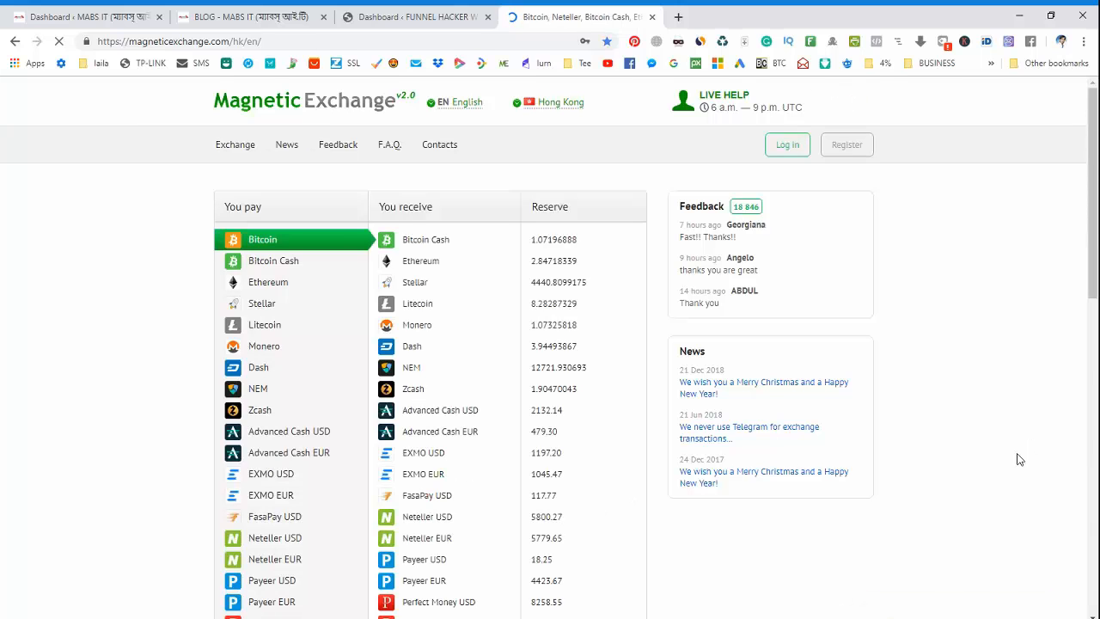
{"action": "scroll", "scroll_direction": "down", "scroll_amount": 3}
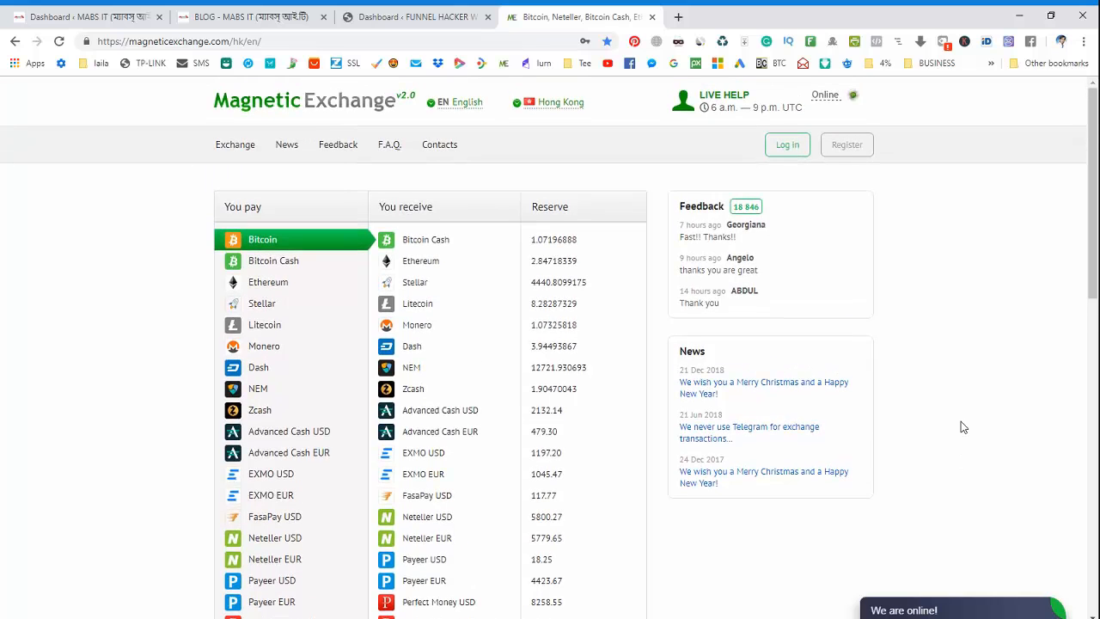
{"action": "left_click", "coordinate": [250, 17]}
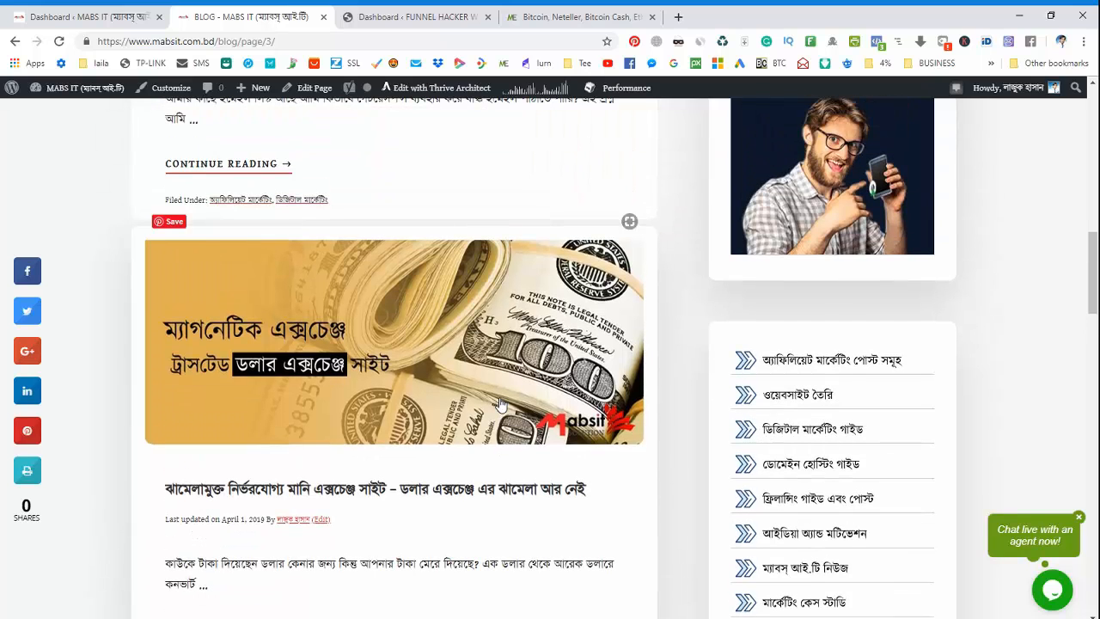
{"action": "scroll", "scroll_direction": "down", "scroll_amount": 3}
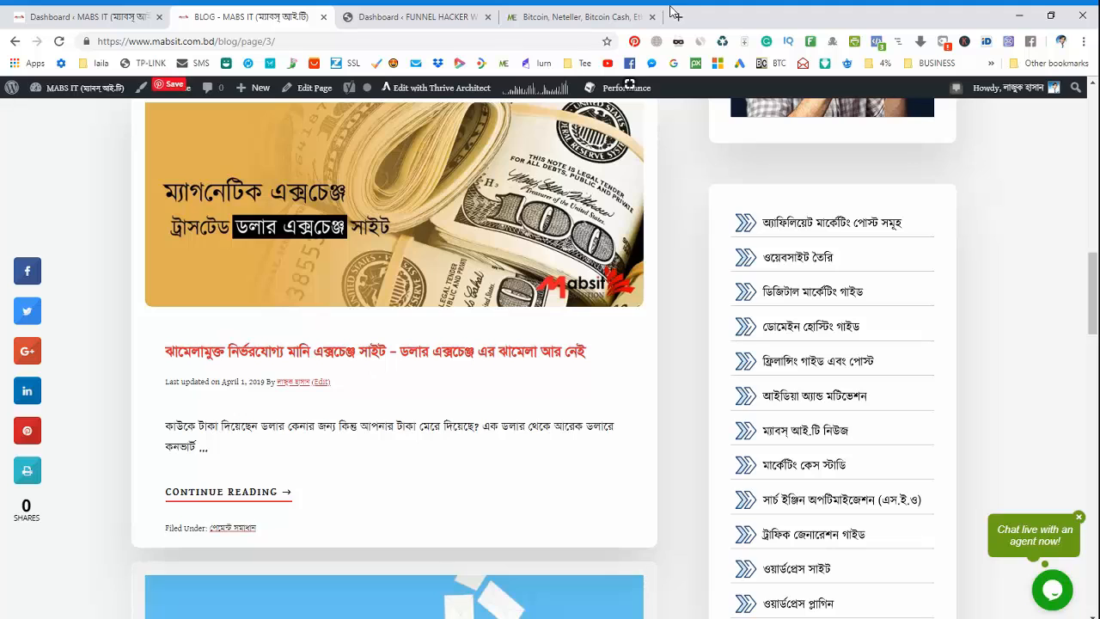
{"action": "left_click", "coordinate": [575, 17]}
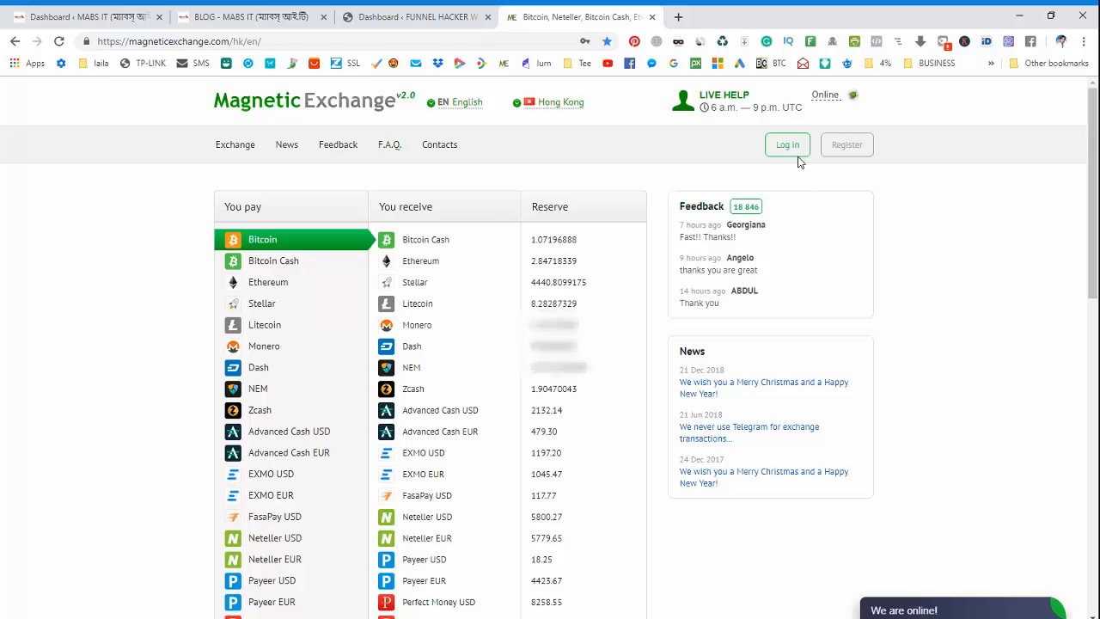
Sign in and review the dashboard's verified status, discount and $532.55 transactions total
{"action": "left_click", "coordinate": [787, 144]}
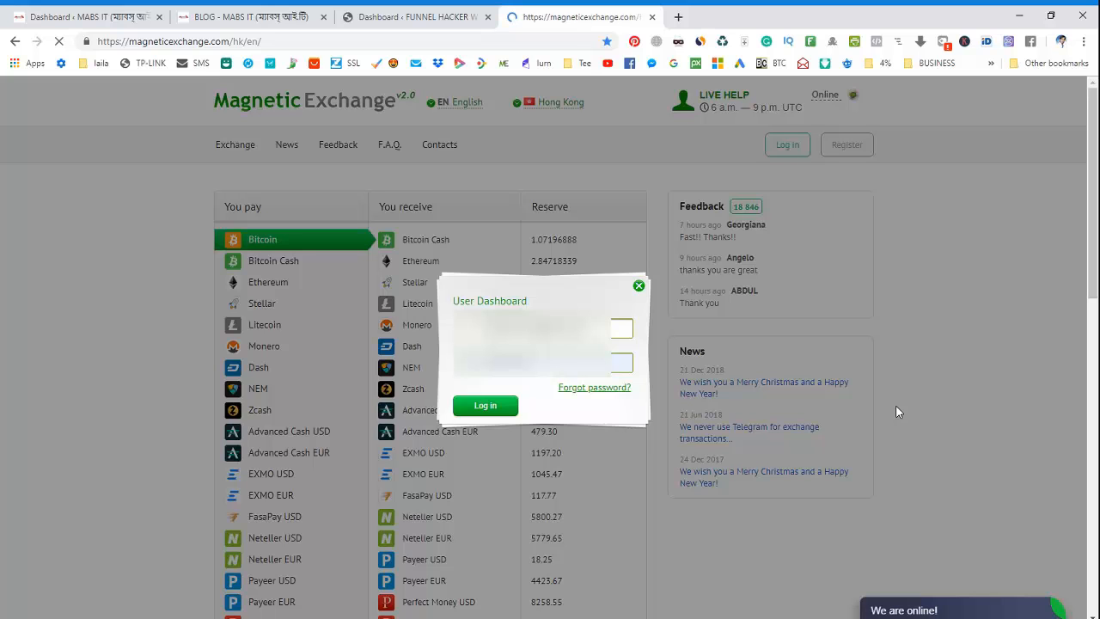
{"action": "left_click", "coordinate": [485, 405]}
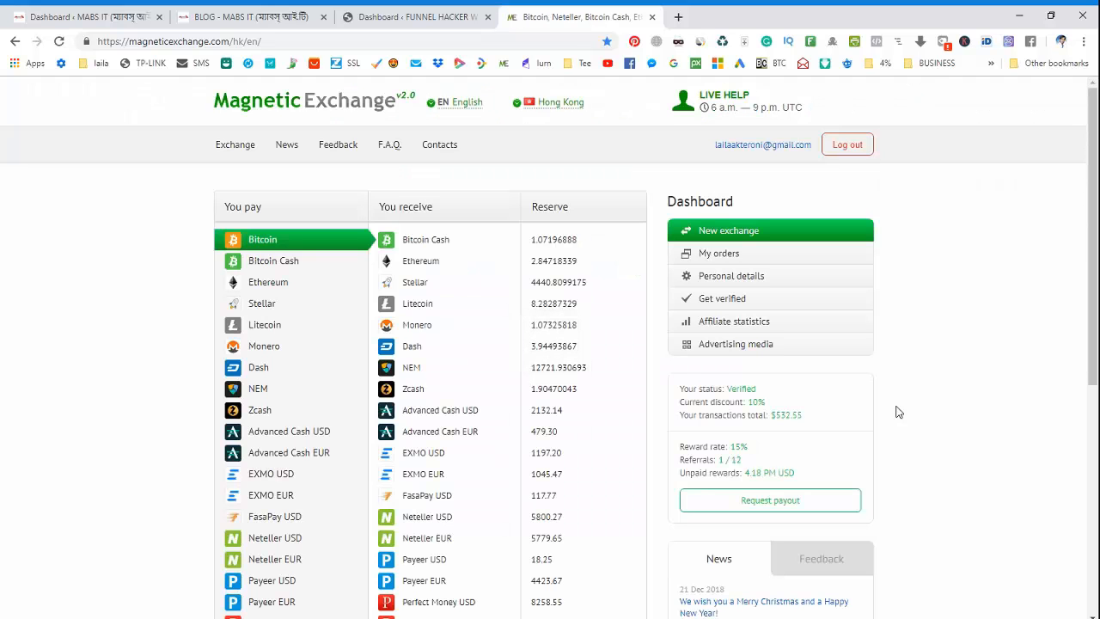
{"action": "scroll", "scroll_direction": "down", "scroll_amount": 3}
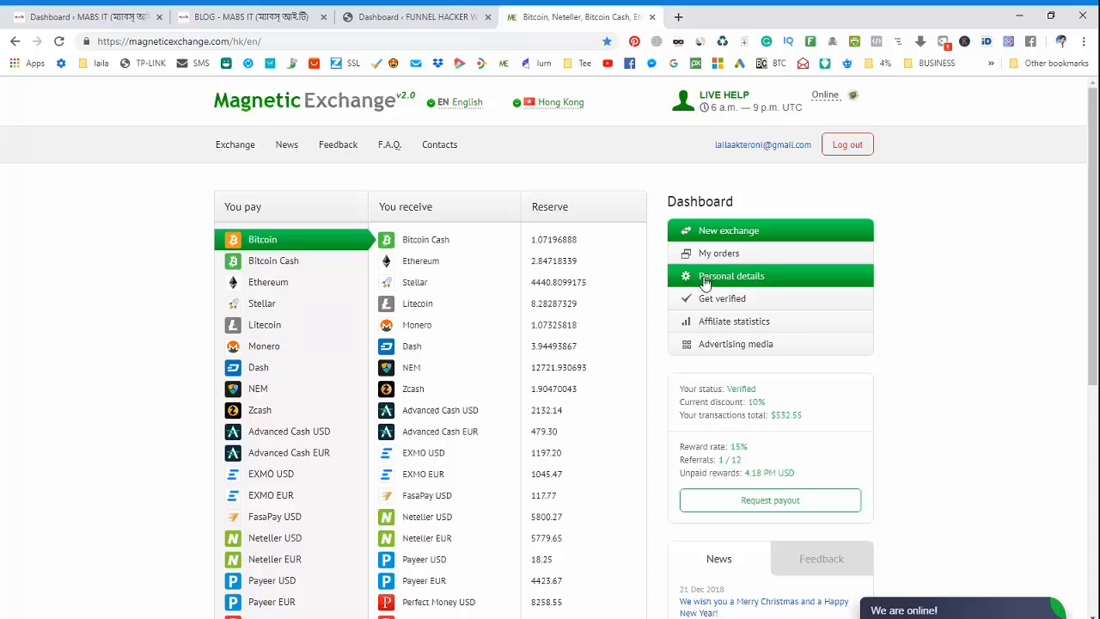
{"action": "mouse_move", "coordinate": [773, 406]}
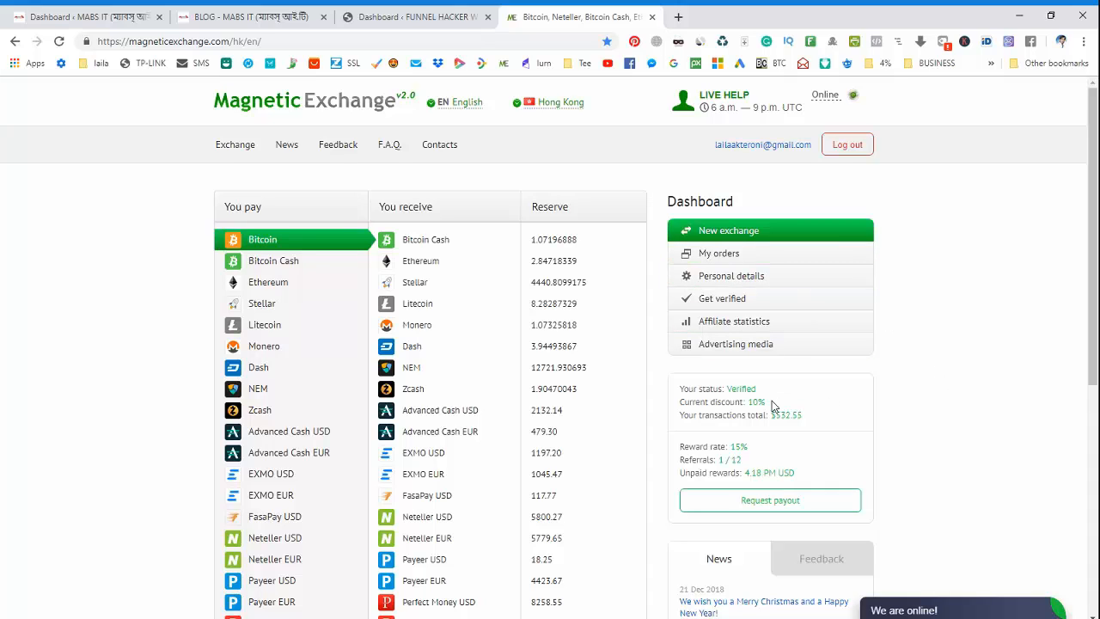
{"action": "mouse_move", "coordinate": [940, 428]}
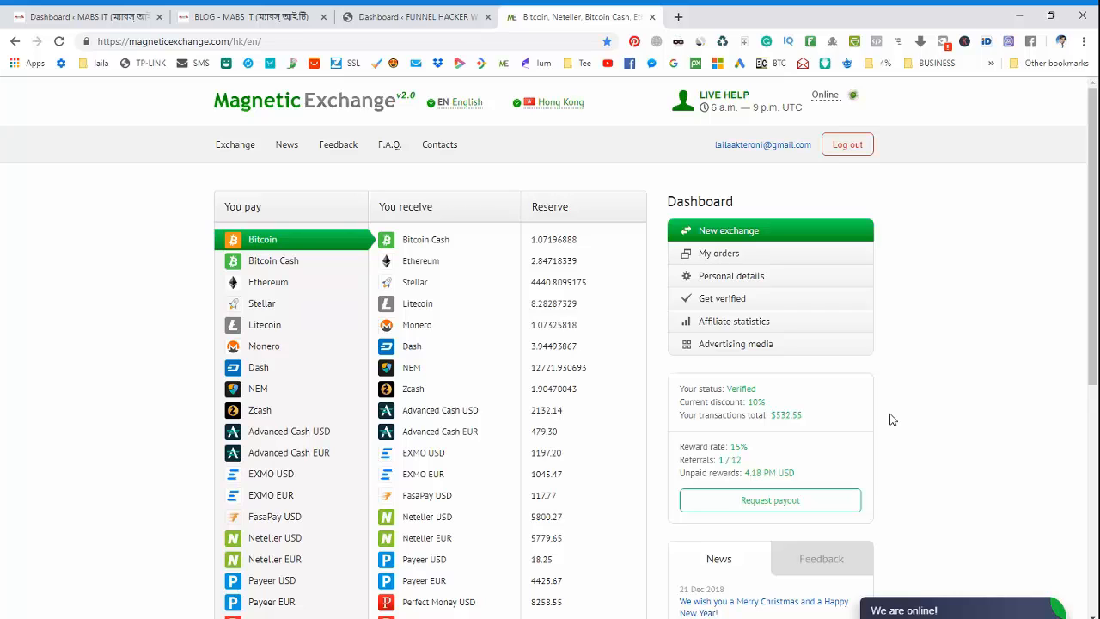
{"action": "double_click", "coordinate": [787, 415]}
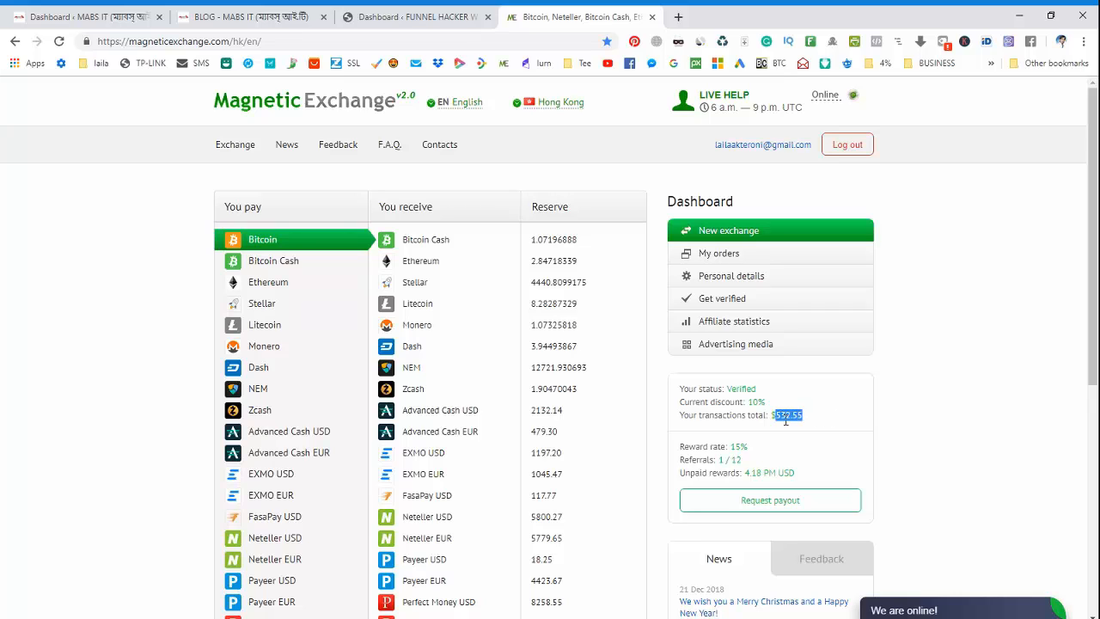
{"action": "scroll", "scroll_direction": "down", "scroll_amount": 3}
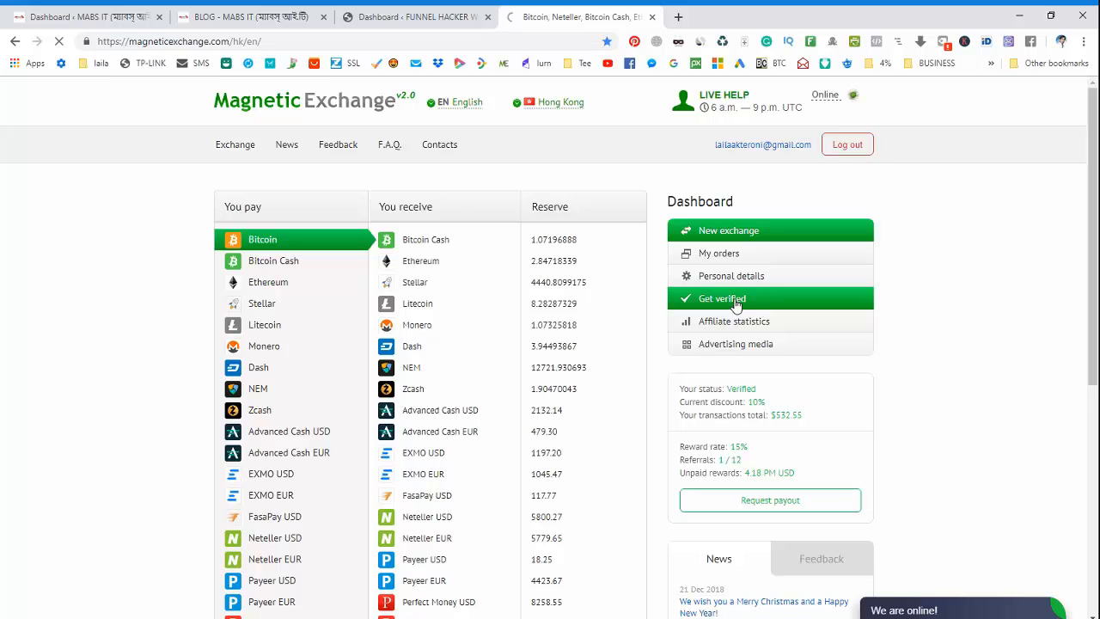
View the extended verification page, then load the main list of exchange directions
{"action": "left_click", "coordinate": [722, 299]}
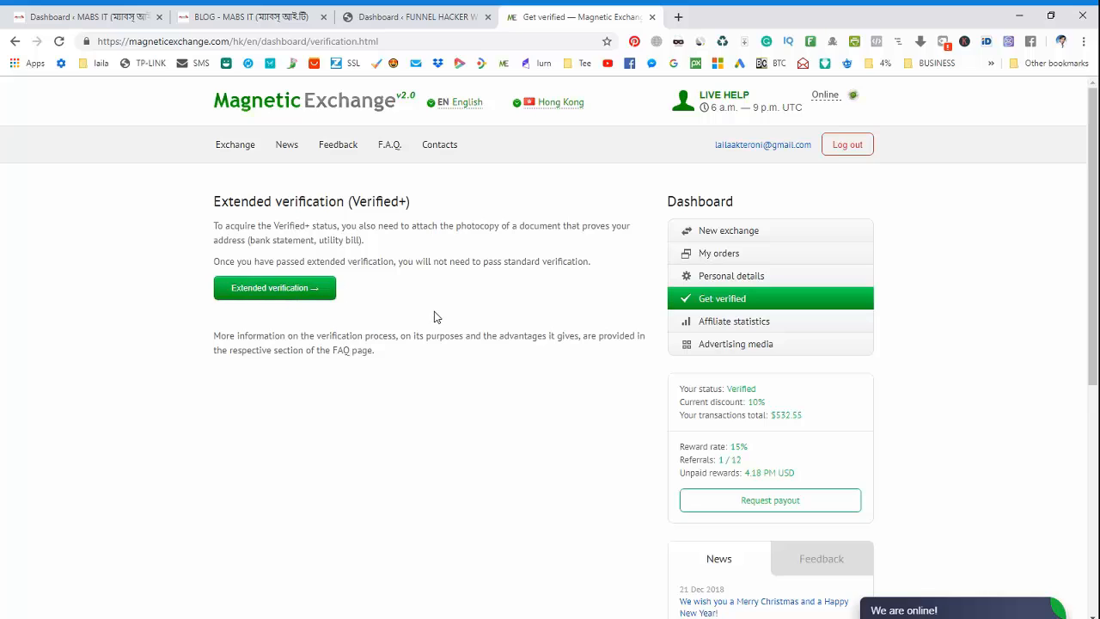
{"action": "mouse_move", "coordinate": [447, 302]}
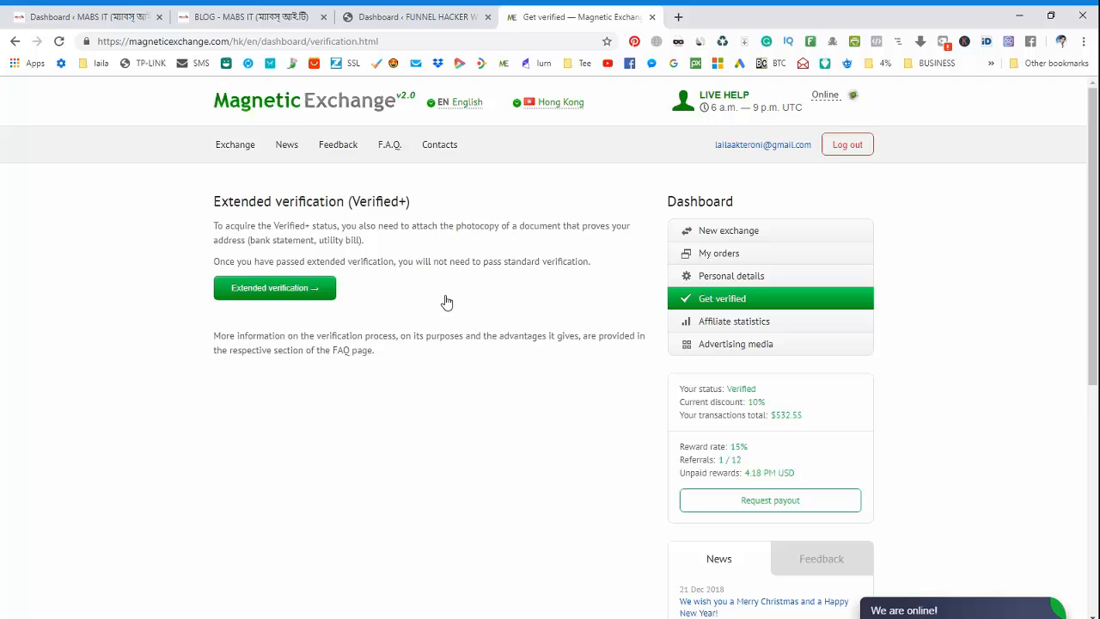
{"action": "mouse_move", "coordinate": [422, 258]}
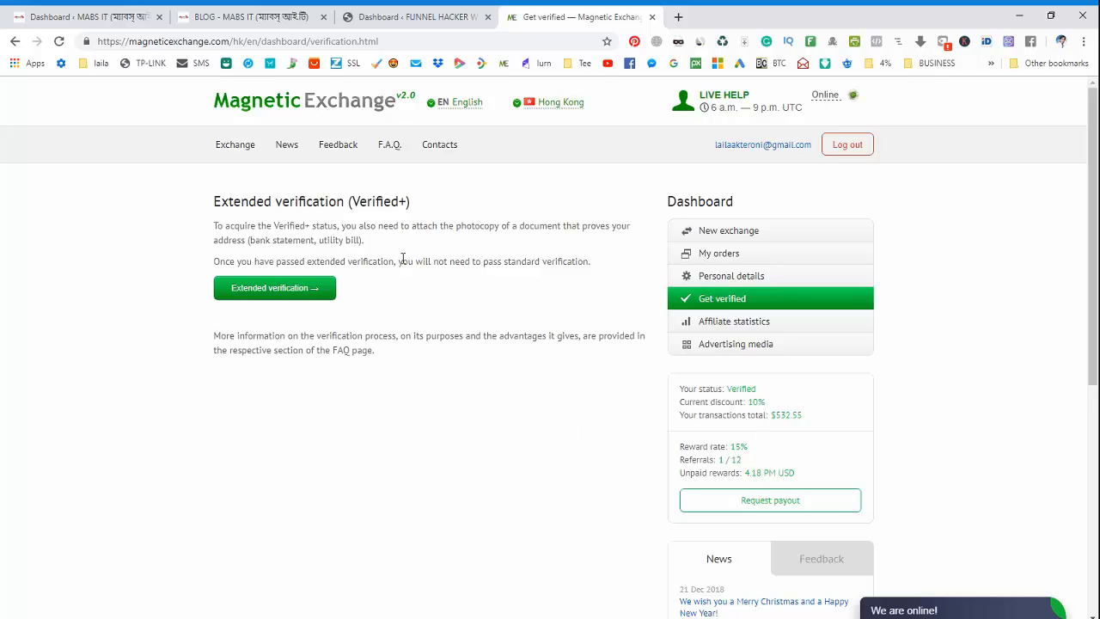
{"action": "left_click", "coordinate": [234, 145]}
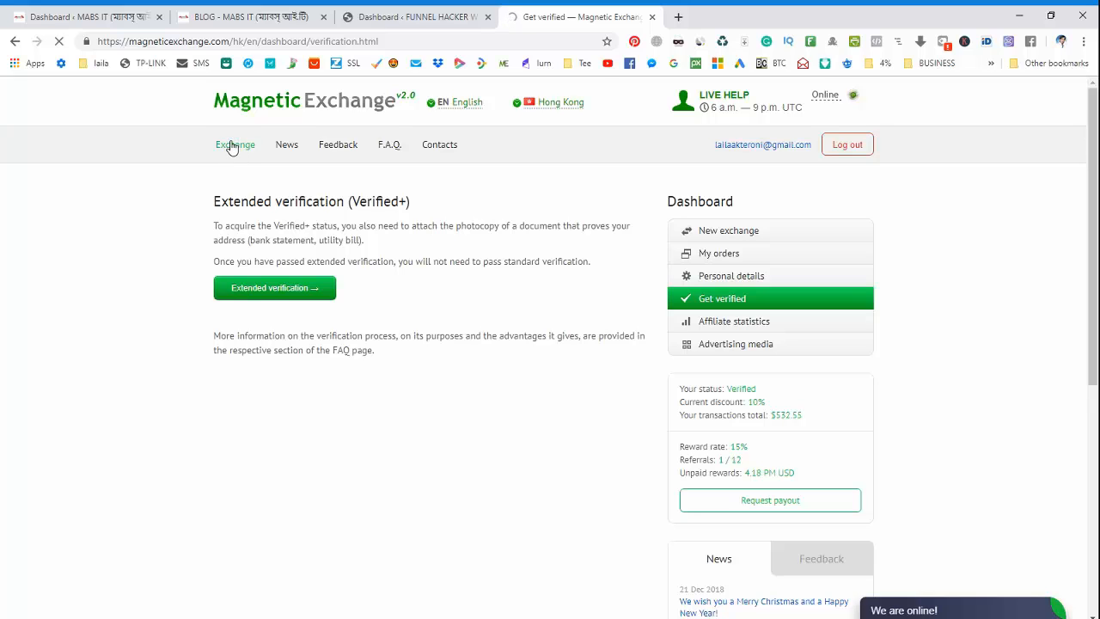
{"action": "left_click", "coordinate": [234, 144]}
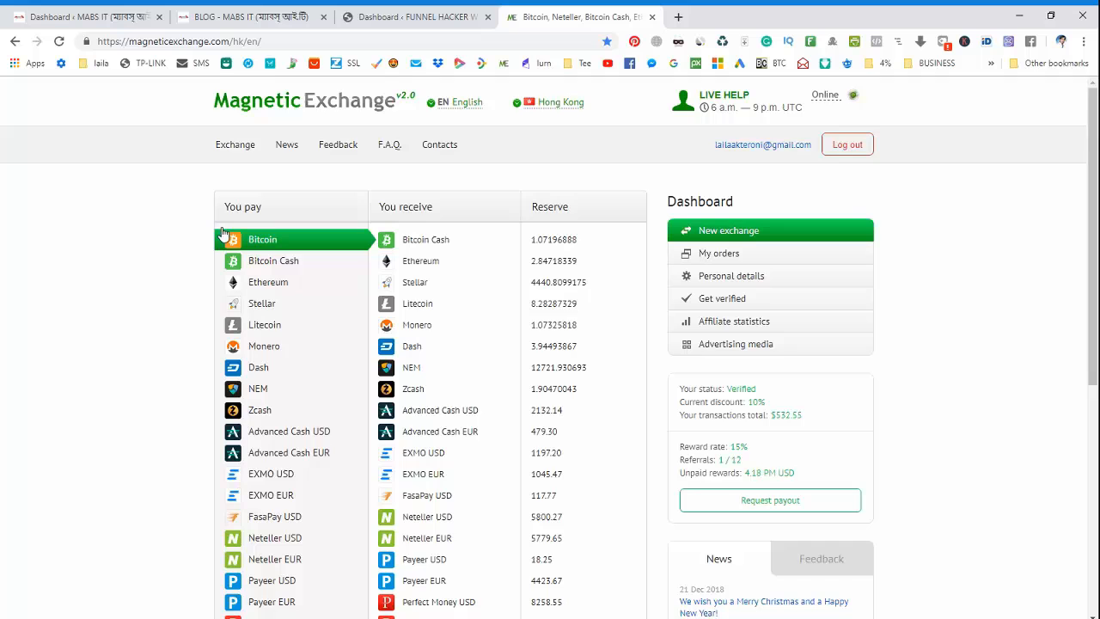
Choose Neteller USD to receive and set 50 USD of Perfect Money to pay
{"action": "scroll", "scroll_direction": "down", "scroll_amount": 3}
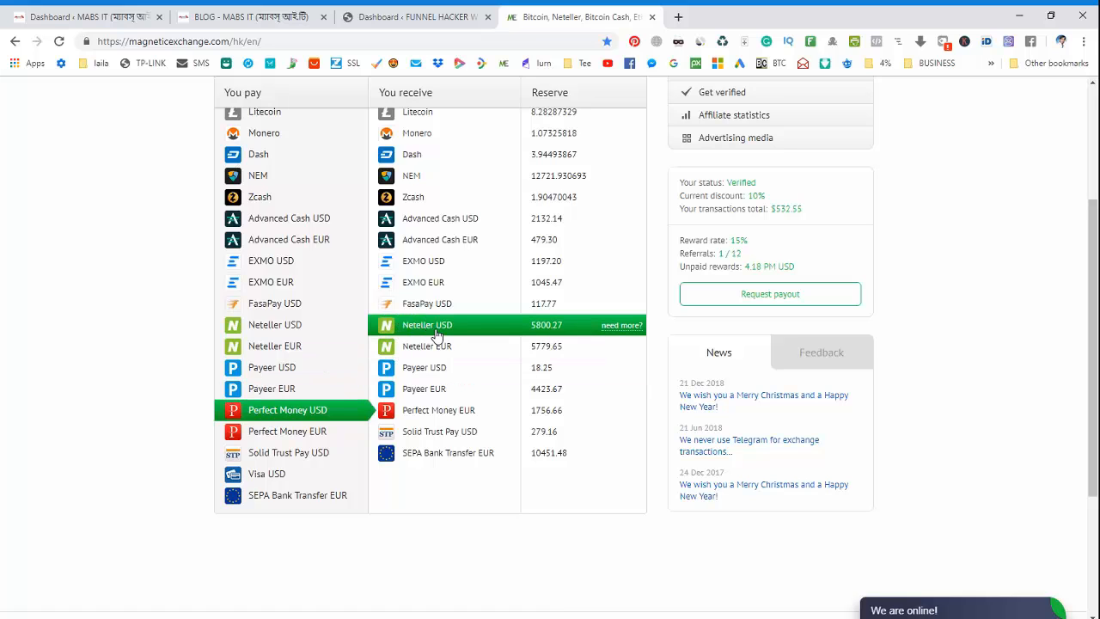
{"action": "left_click", "coordinate": [426, 324]}
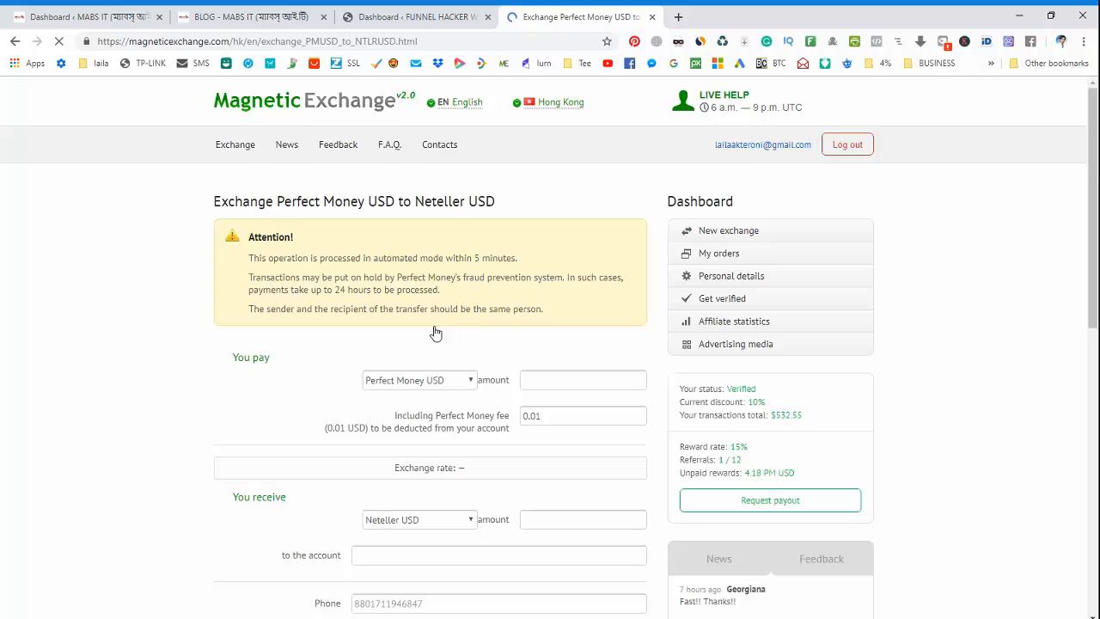
{"action": "scroll", "scroll_direction": "down", "scroll_amount": 3}
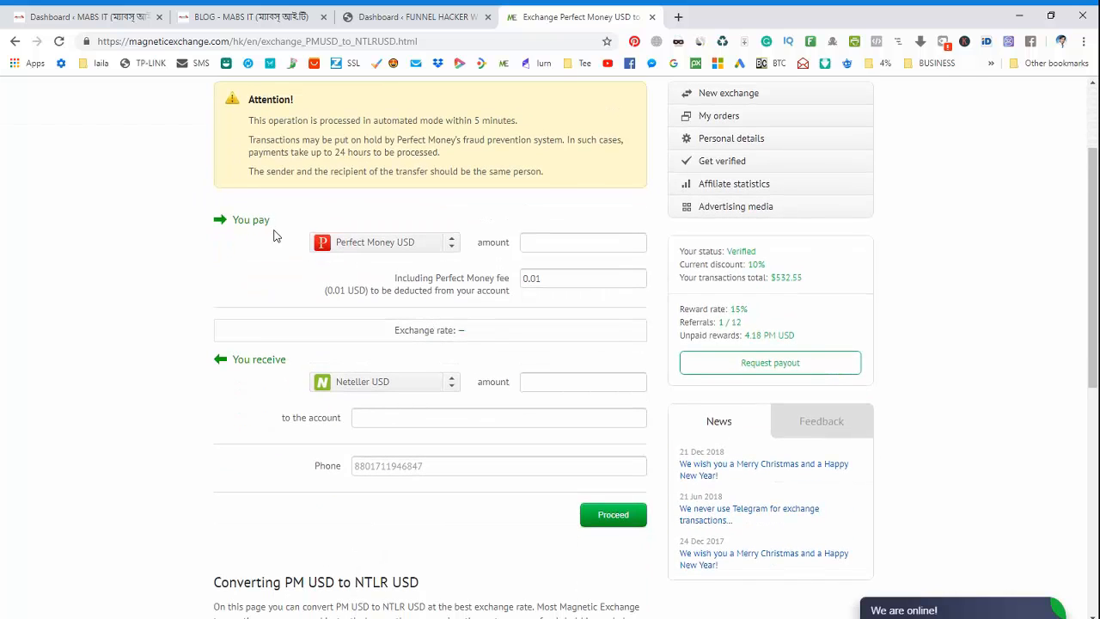
{"action": "left_click", "coordinate": [583, 240]}
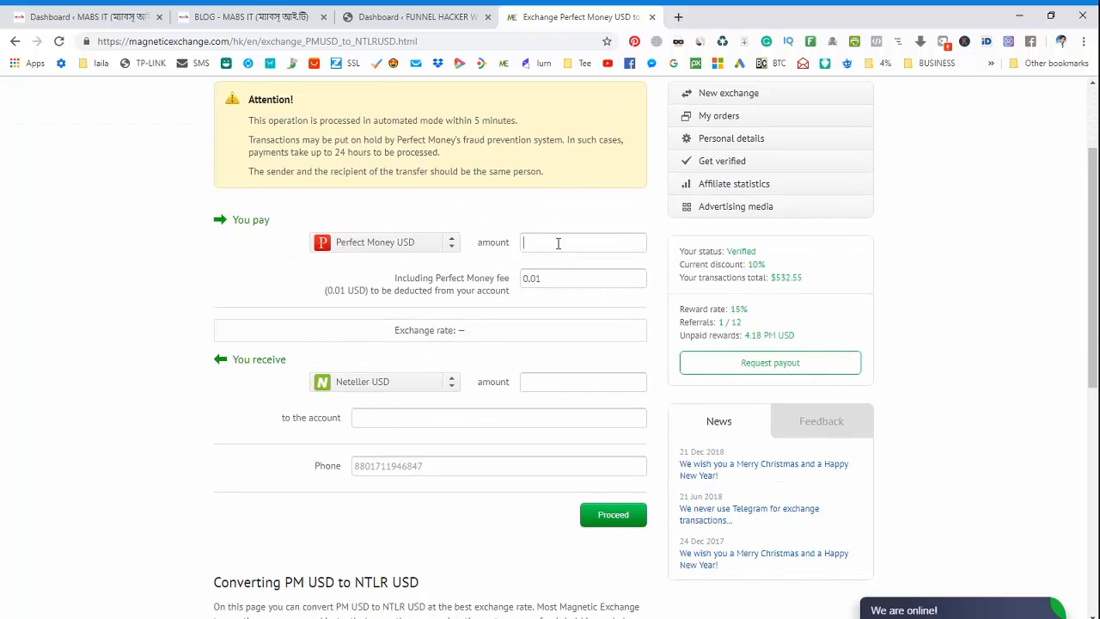
{"action": "type", "text": "50"}
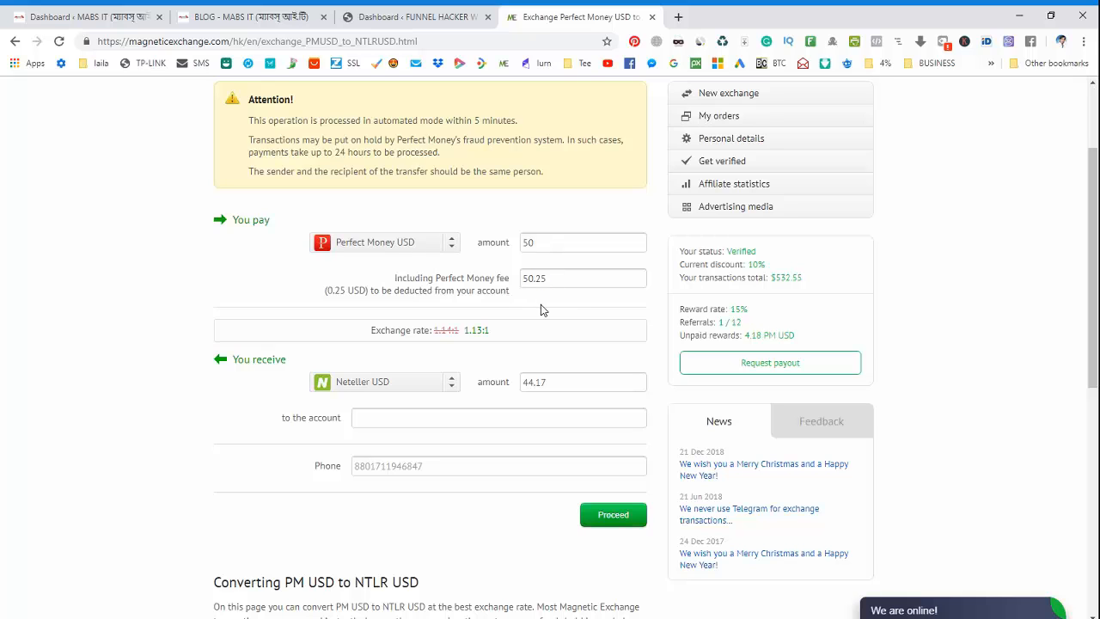
{"action": "scroll", "scroll_direction": "down", "scroll_amount": 3}
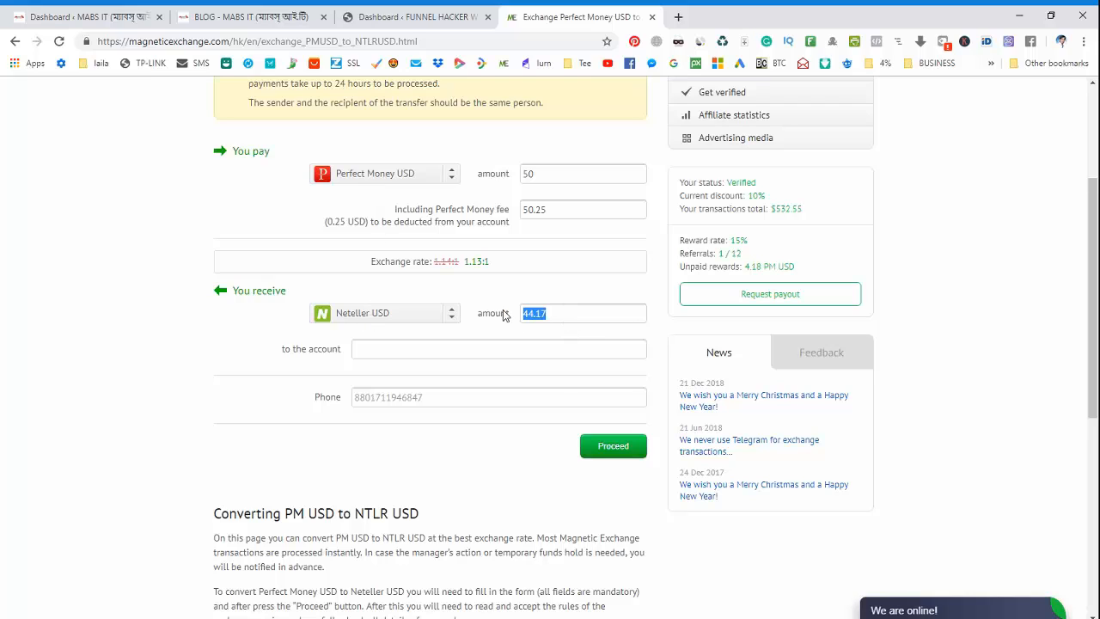
{"action": "left_click", "coordinate": [498, 349]}
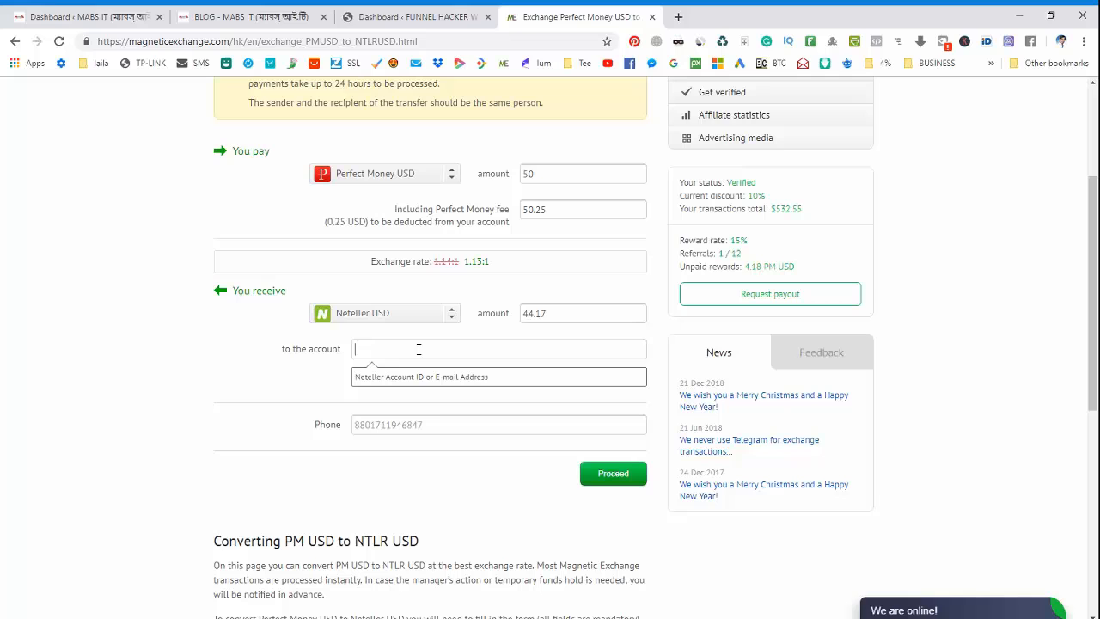
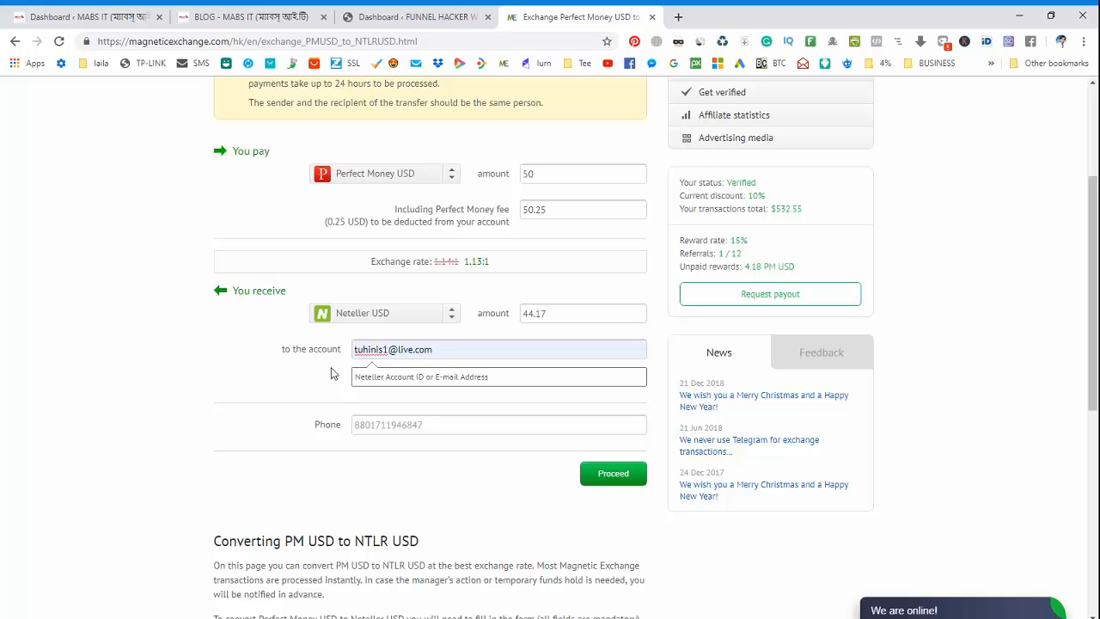
{"action": "mouse_move", "coordinate": [301, 381]}
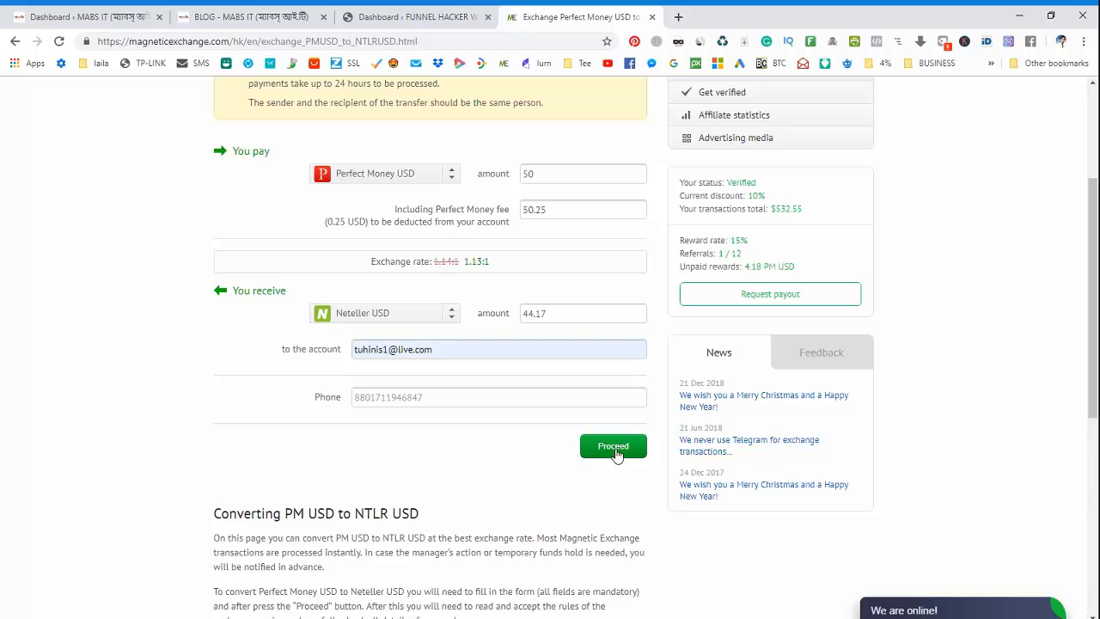
{"action": "left_click", "coordinate": [612, 445]}
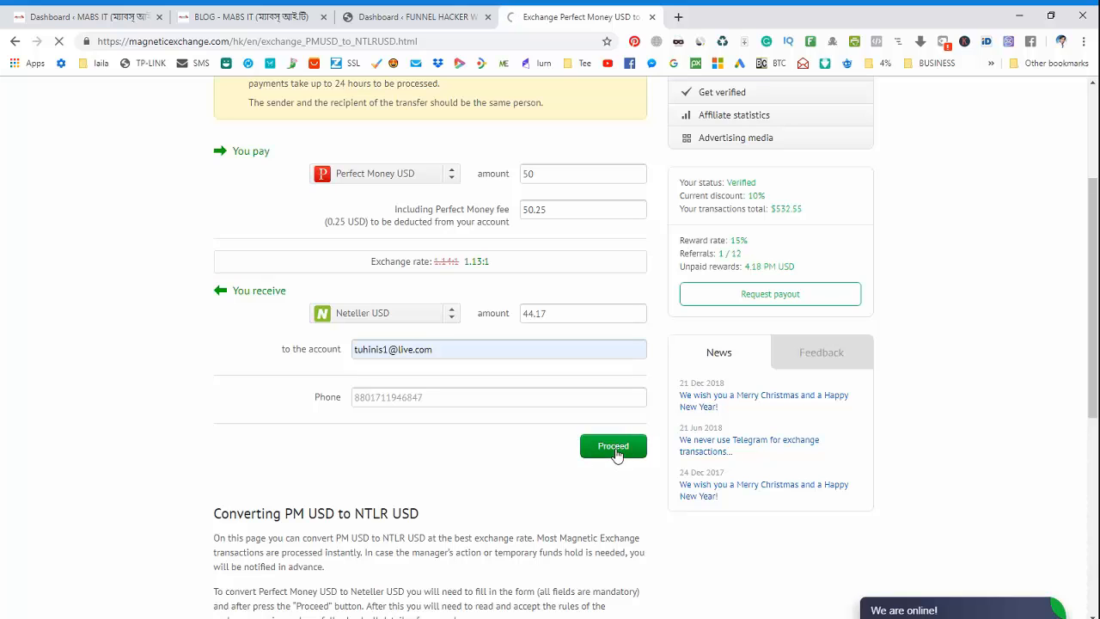
{"action": "left_click", "coordinate": [611, 446]}
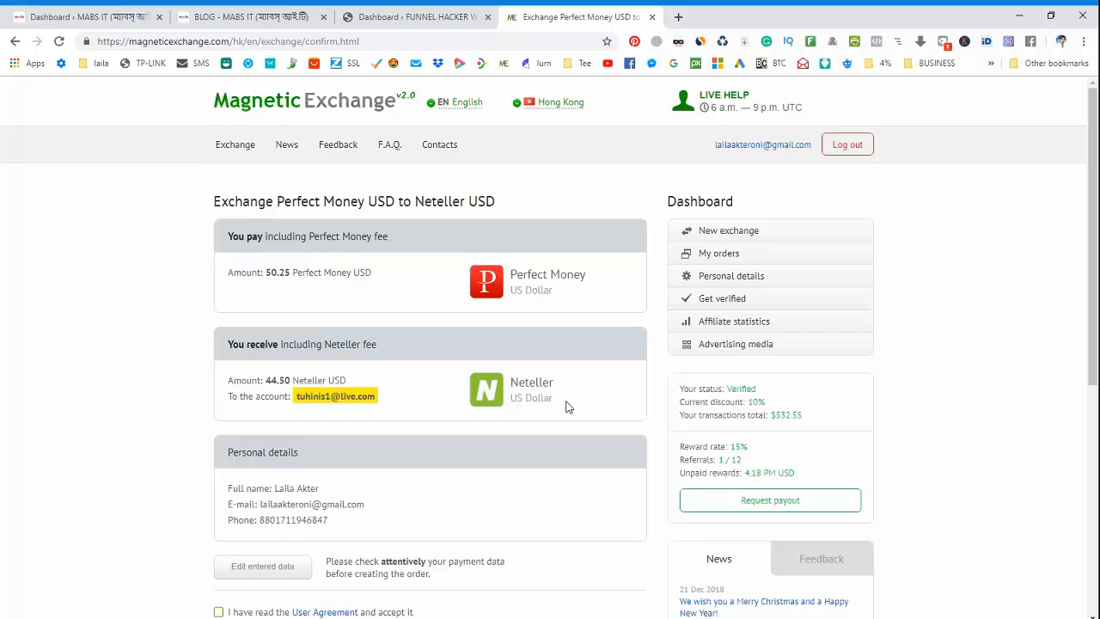
Accept the user agreement and data-processing terms on the order summary
{"action": "scroll", "scroll_direction": "down", "scroll_amount": 3}
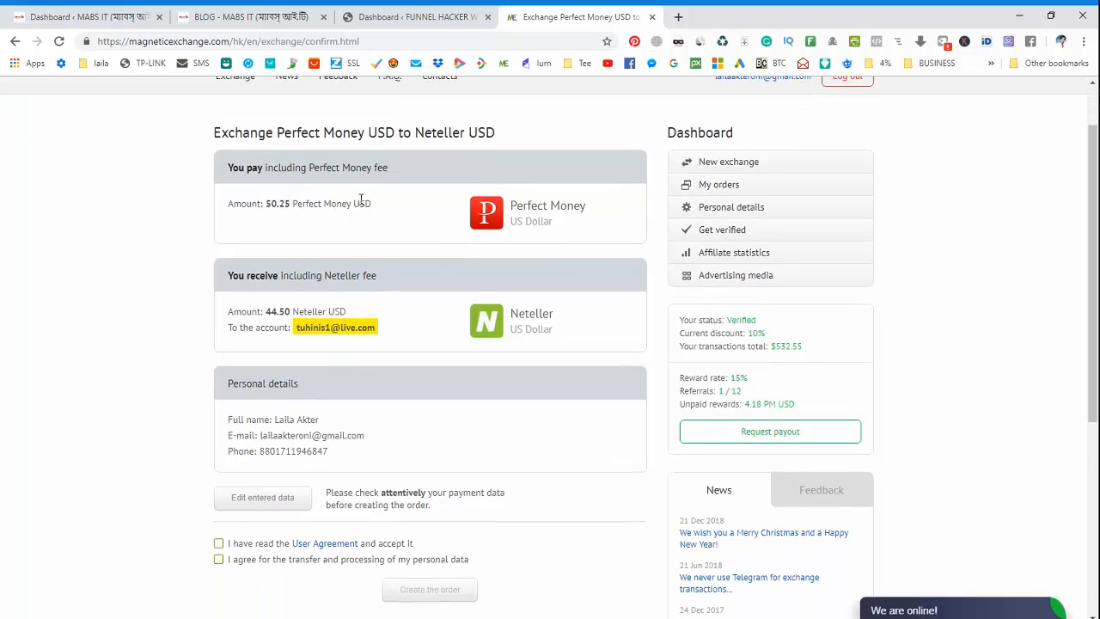
{"action": "scroll", "scroll_direction": "down", "scroll_amount": 3}
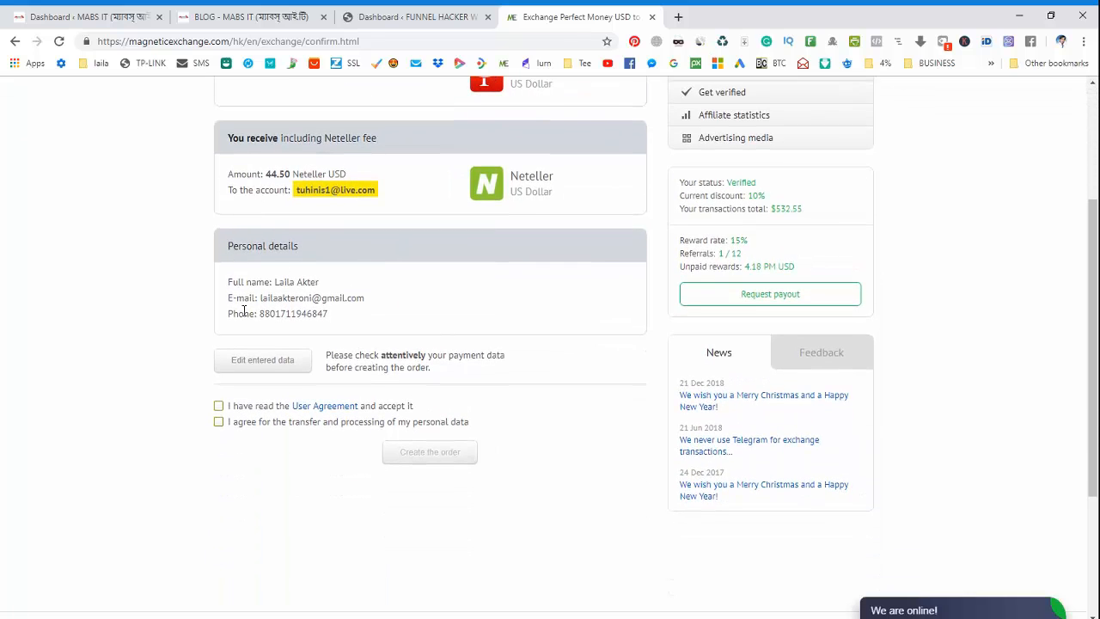
{"action": "left_click", "coordinate": [219, 421]}
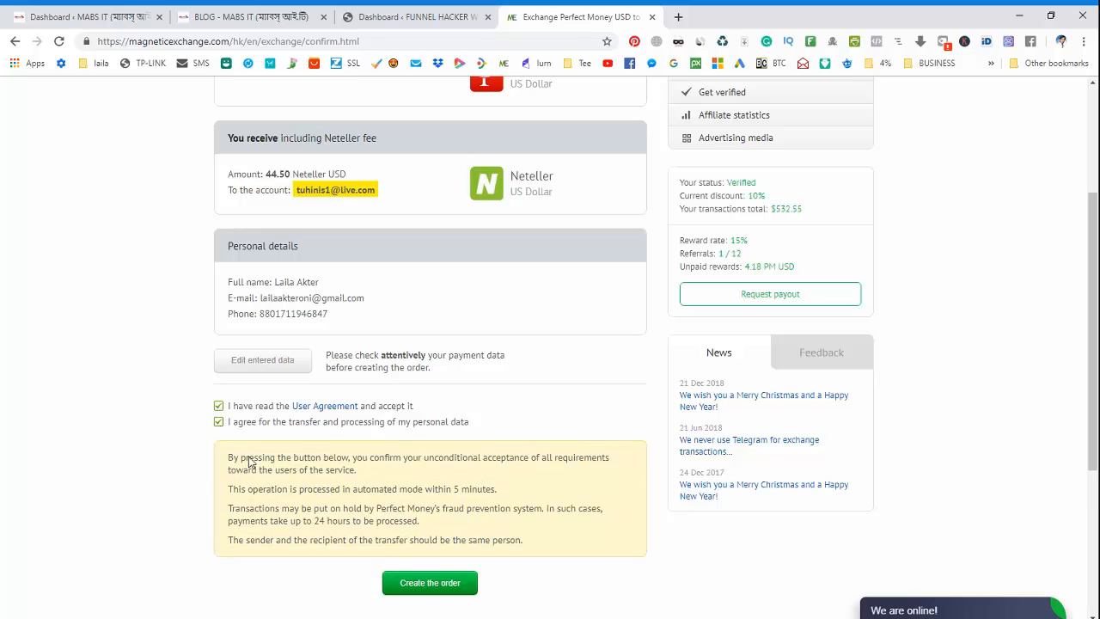
{"action": "scroll", "scroll_direction": "down", "scroll_amount": 3}
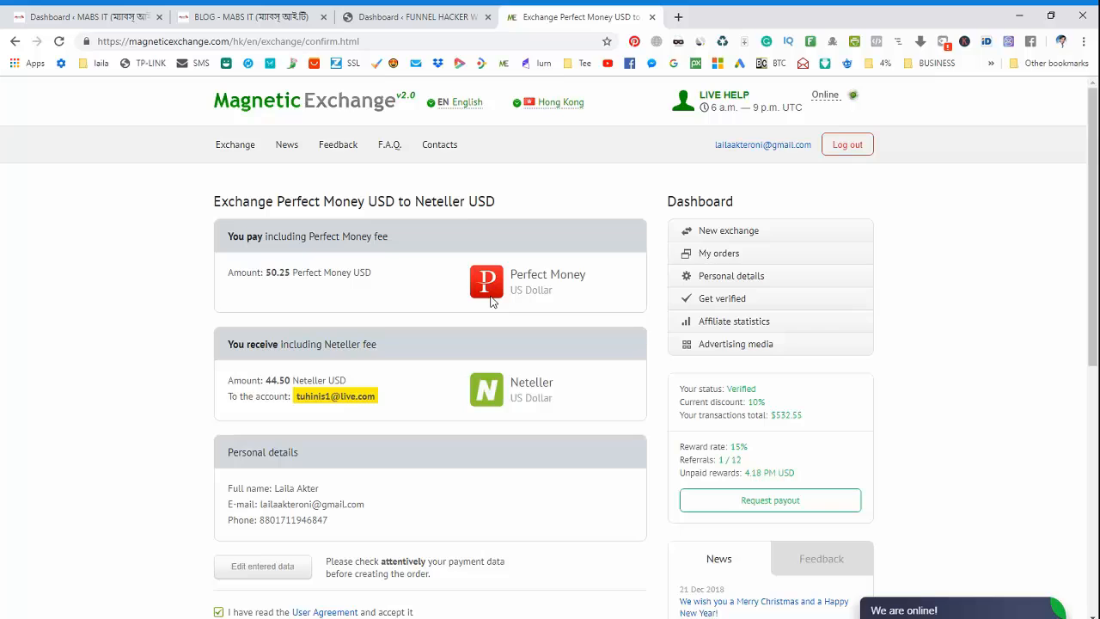
{"action": "mouse_move", "coordinate": [531, 313]}
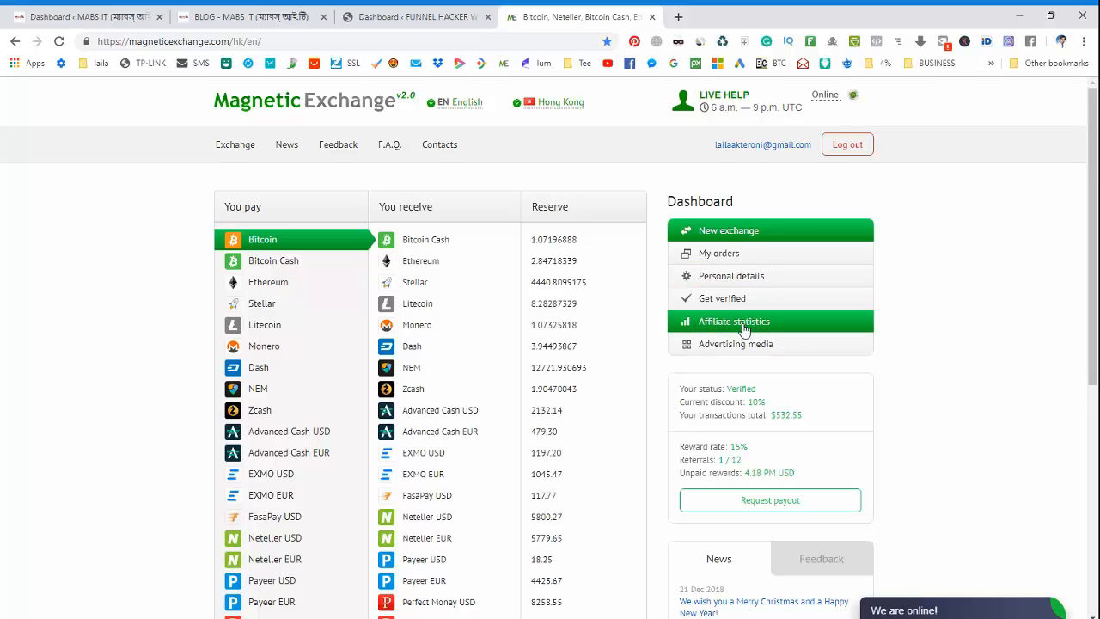
{"action": "left_click", "coordinate": [733, 322]}
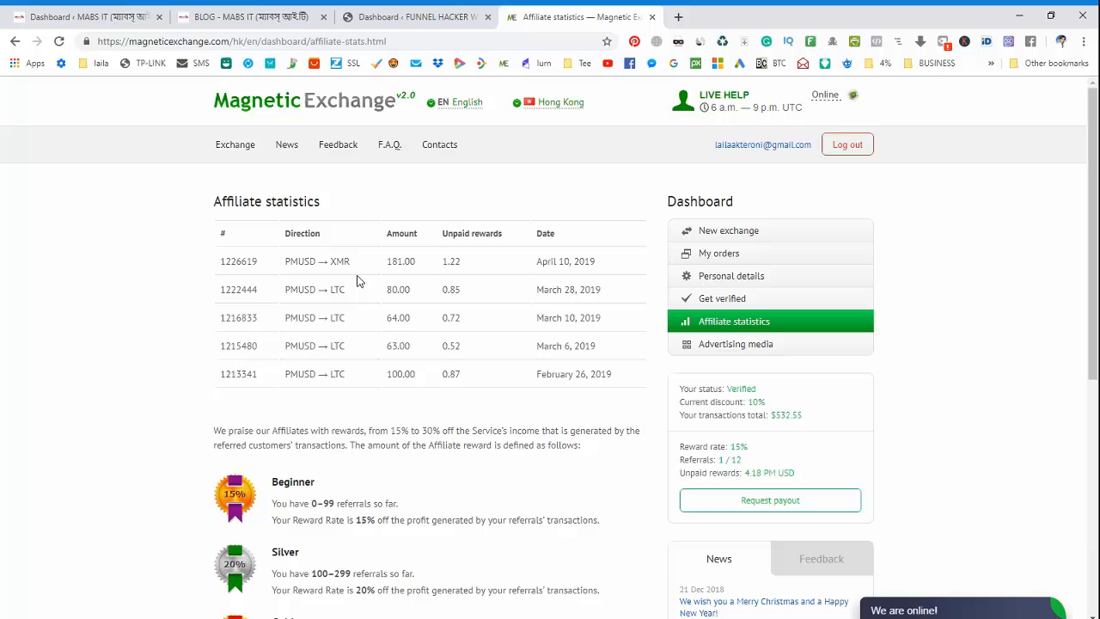
{"action": "mouse_move", "coordinate": [285, 251]}
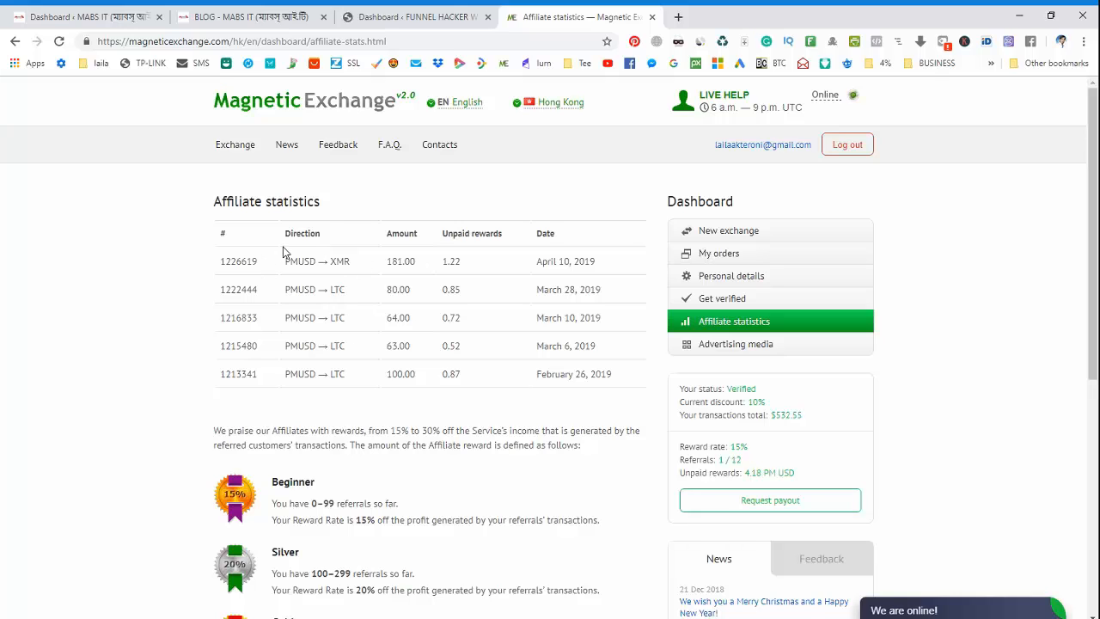
{"action": "mouse_move", "coordinate": [416, 395]}
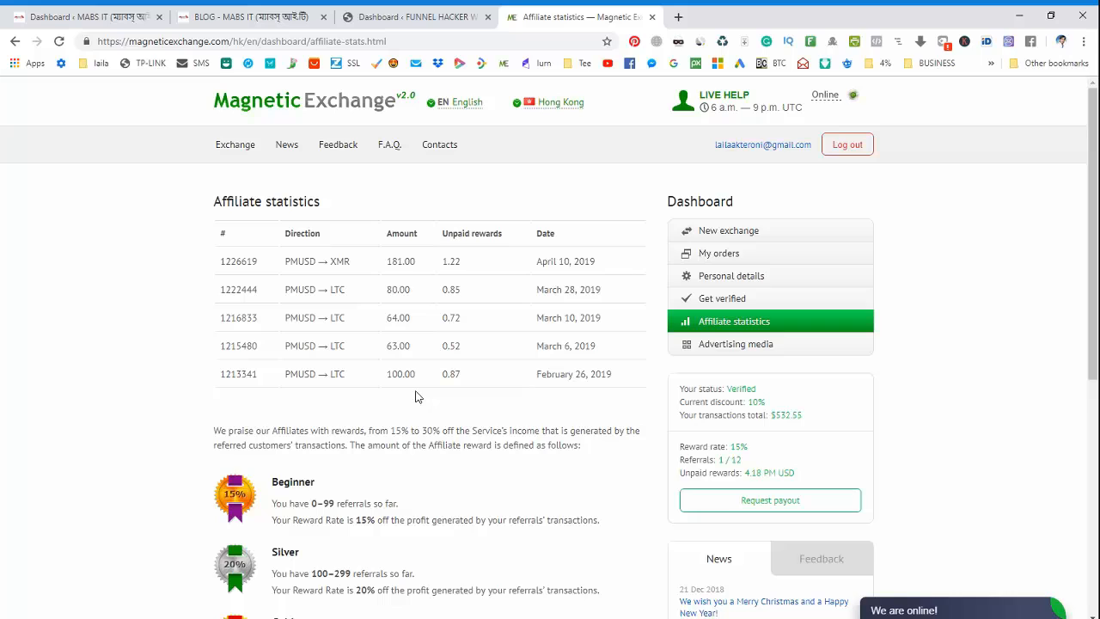
{"action": "mouse_move", "coordinate": [412, 275]}
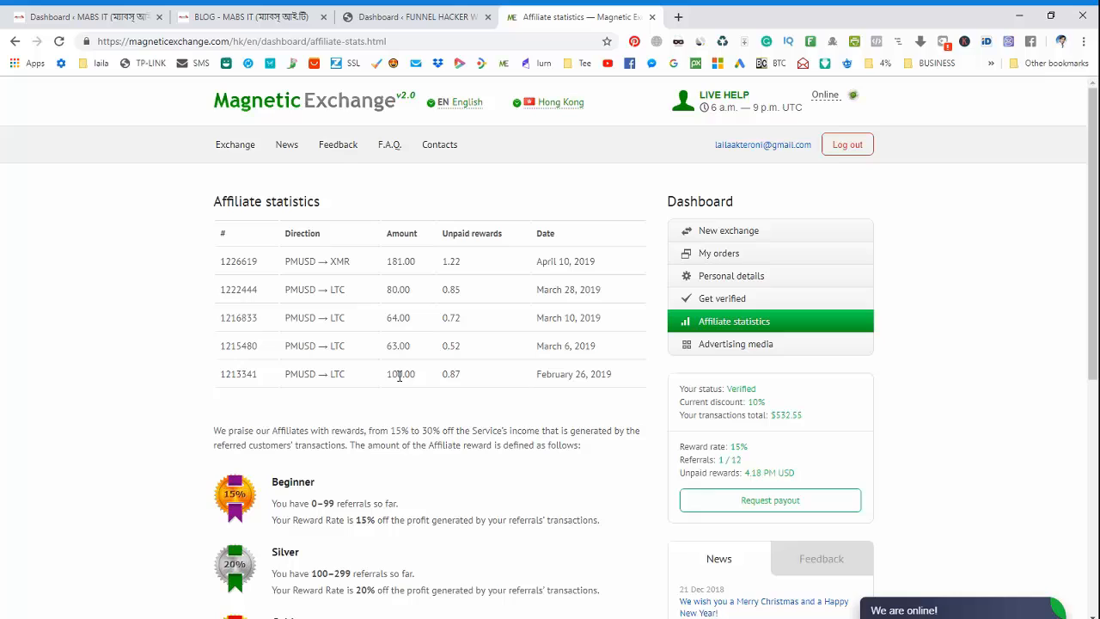
{"action": "double_click", "coordinate": [398, 345]}
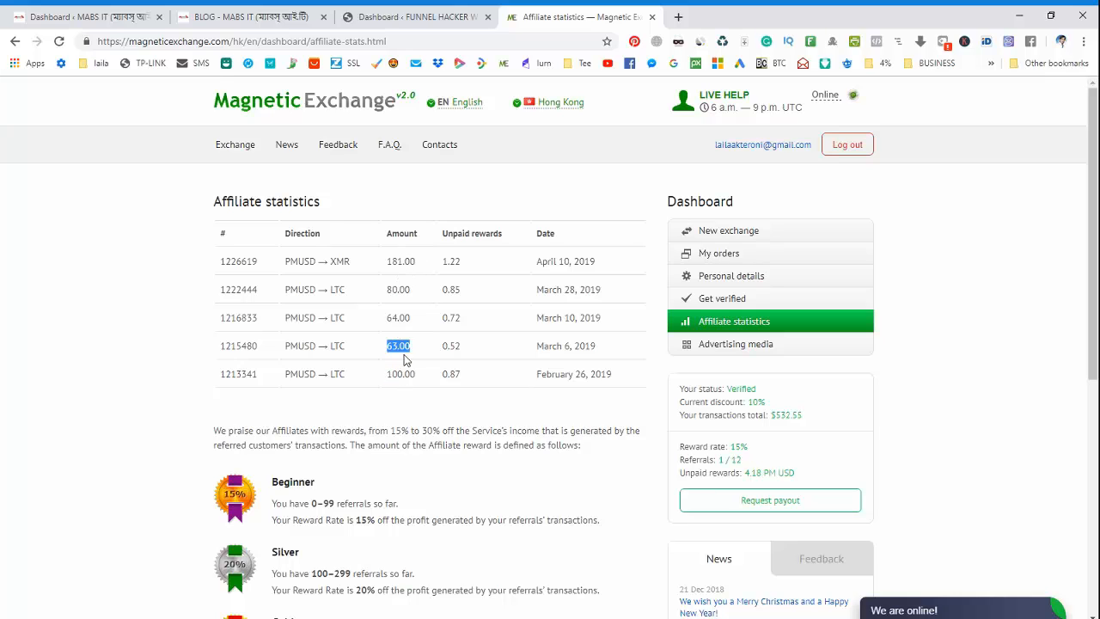
{"action": "mouse_move", "coordinate": [429, 418]}
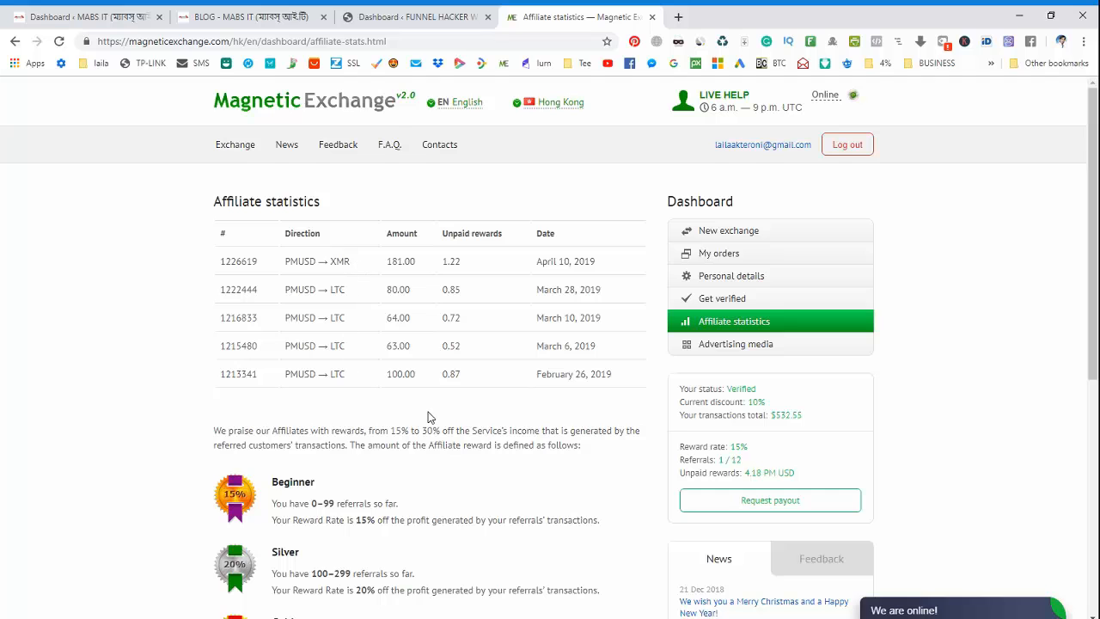
{"action": "mouse_move", "coordinate": [495, 306]}
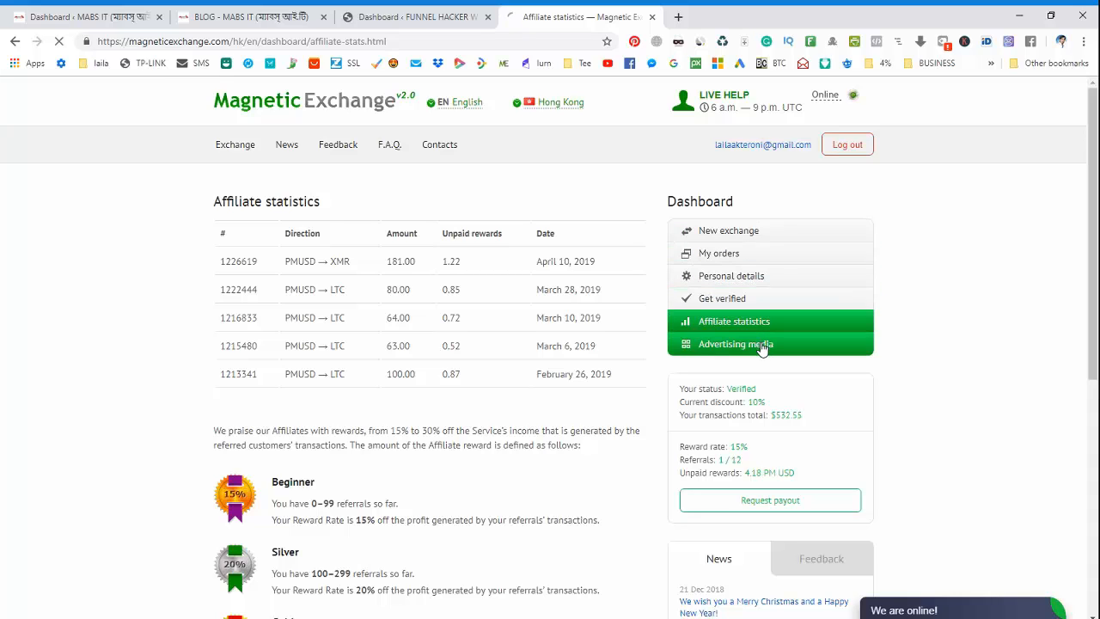
Show the advertising media page and select the whole personal affiliate link
{"action": "left_click", "coordinate": [736, 344]}
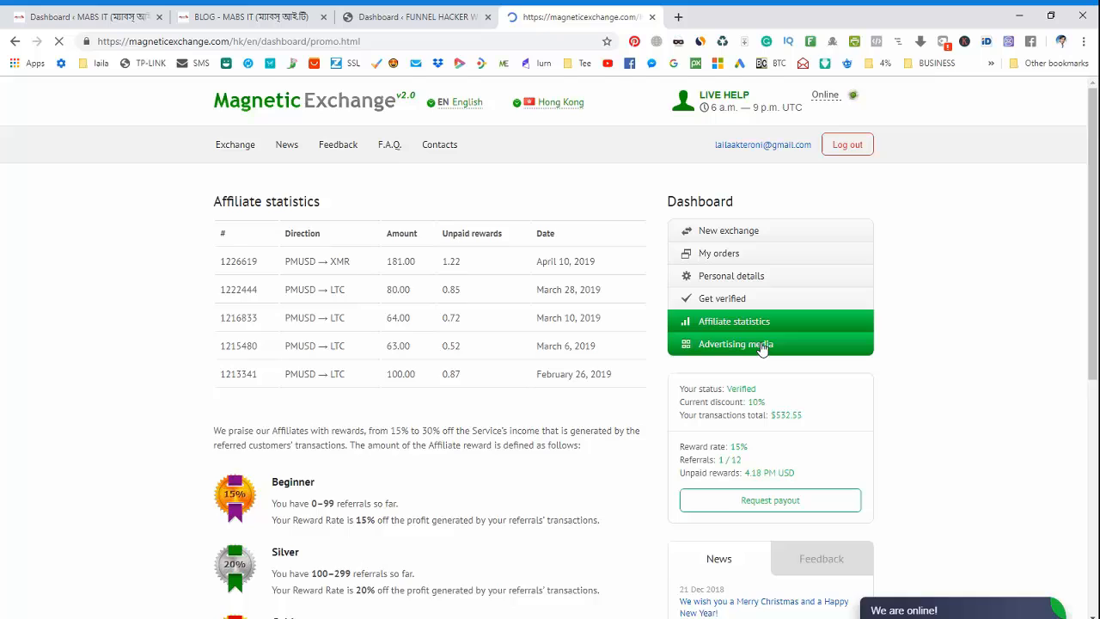
{"action": "left_click", "coordinate": [735, 344]}
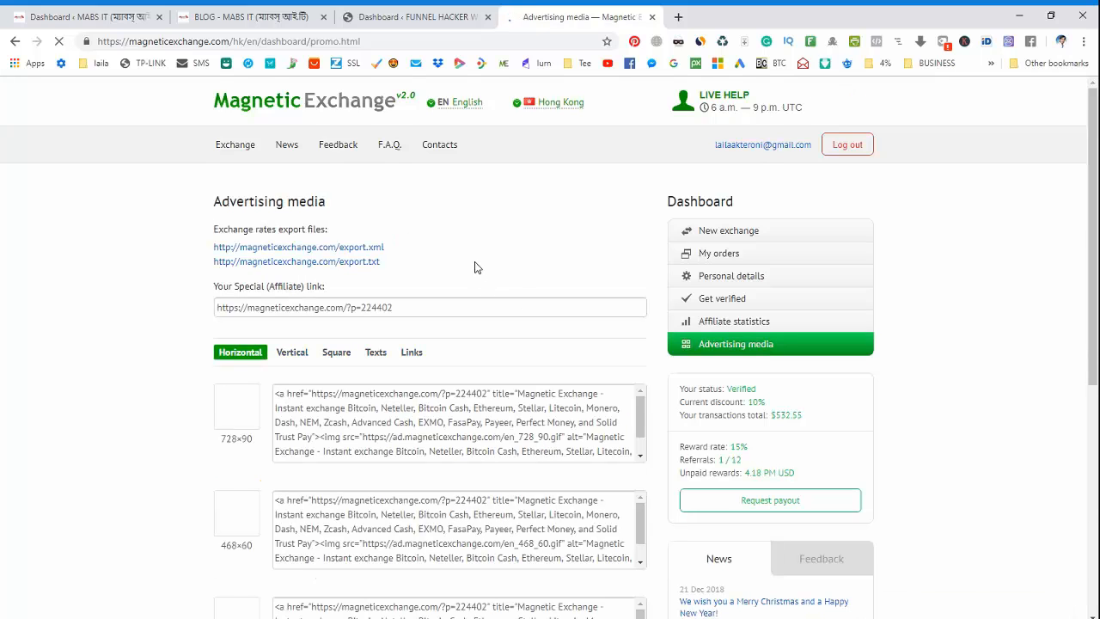
{"action": "triple_click", "coordinate": [303, 306]}
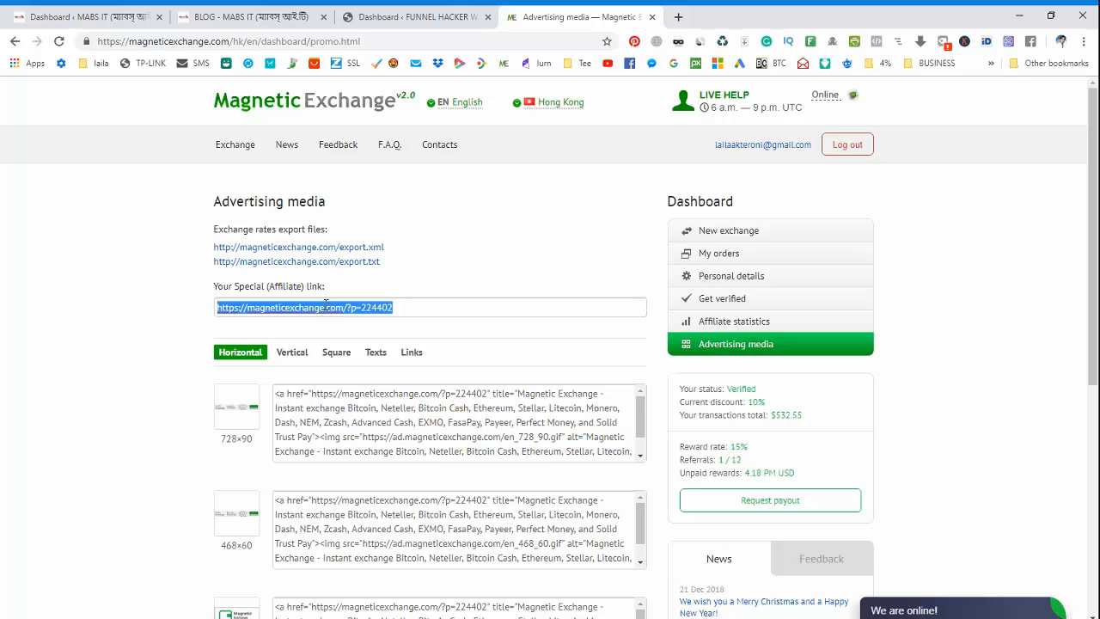
{"action": "scroll", "scroll_direction": "down", "scroll_amount": 3}
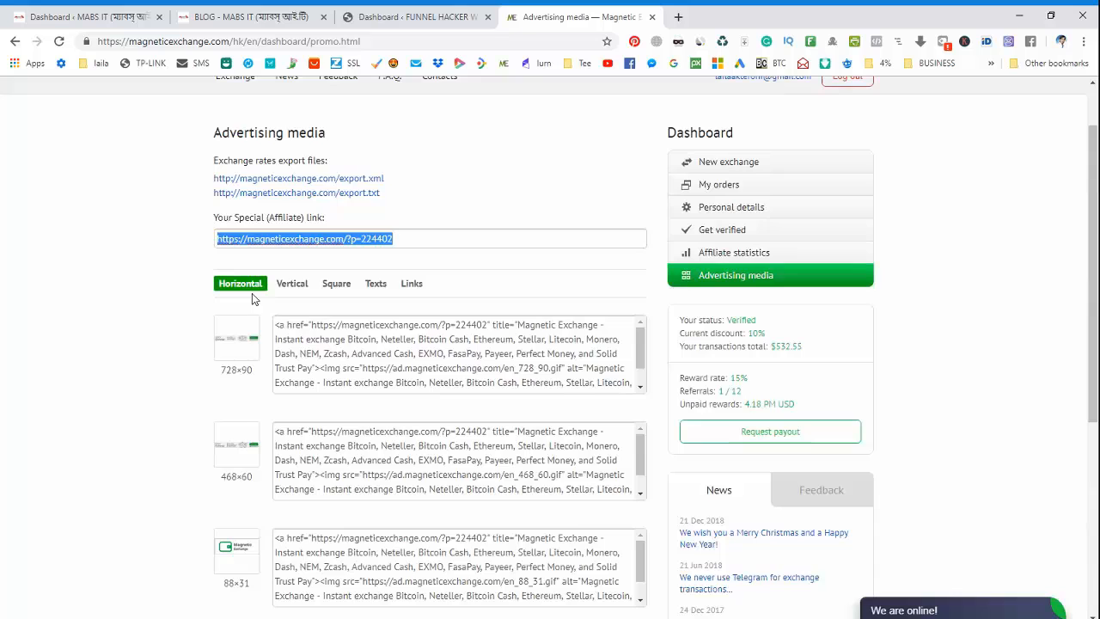
{"action": "scroll", "scroll_direction": "up", "scroll_amount": 3}
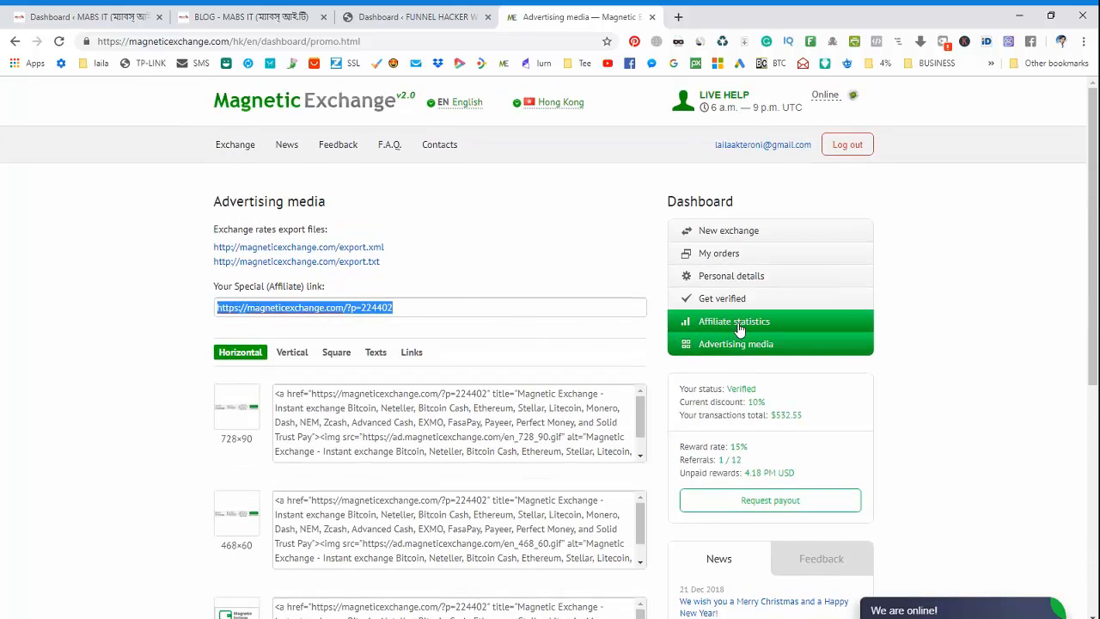
Review the affiliate statistics with PMUSD referral orders and Beginner to Platinum reward tiers
{"action": "left_click", "coordinate": [734, 322]}
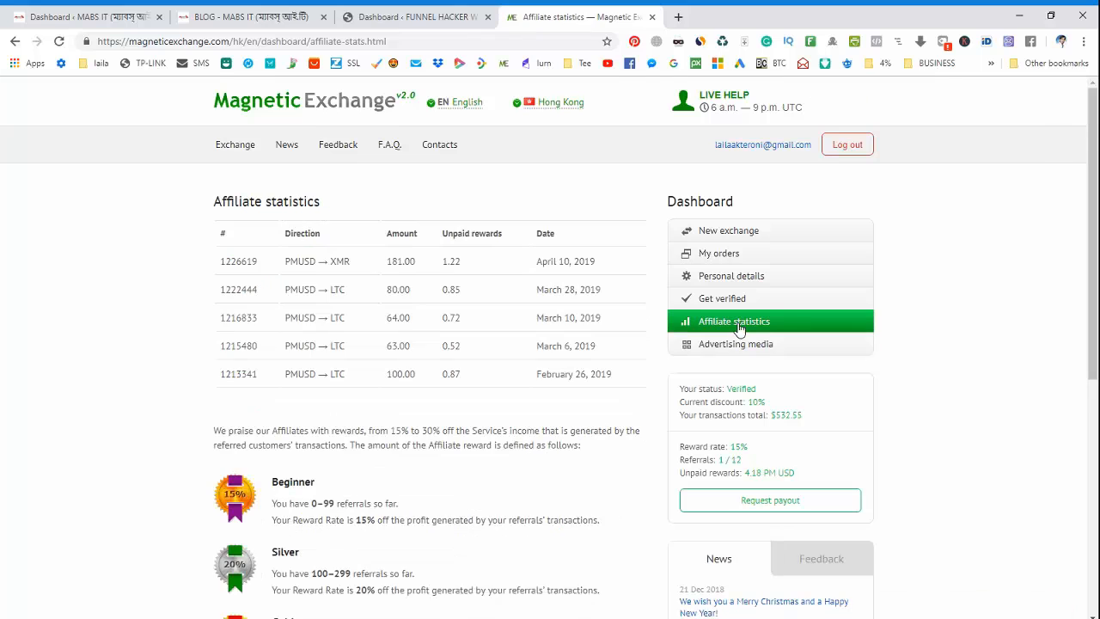
{"action": "scroll", "scroll_direction": "down", "scroll_amount": 3}
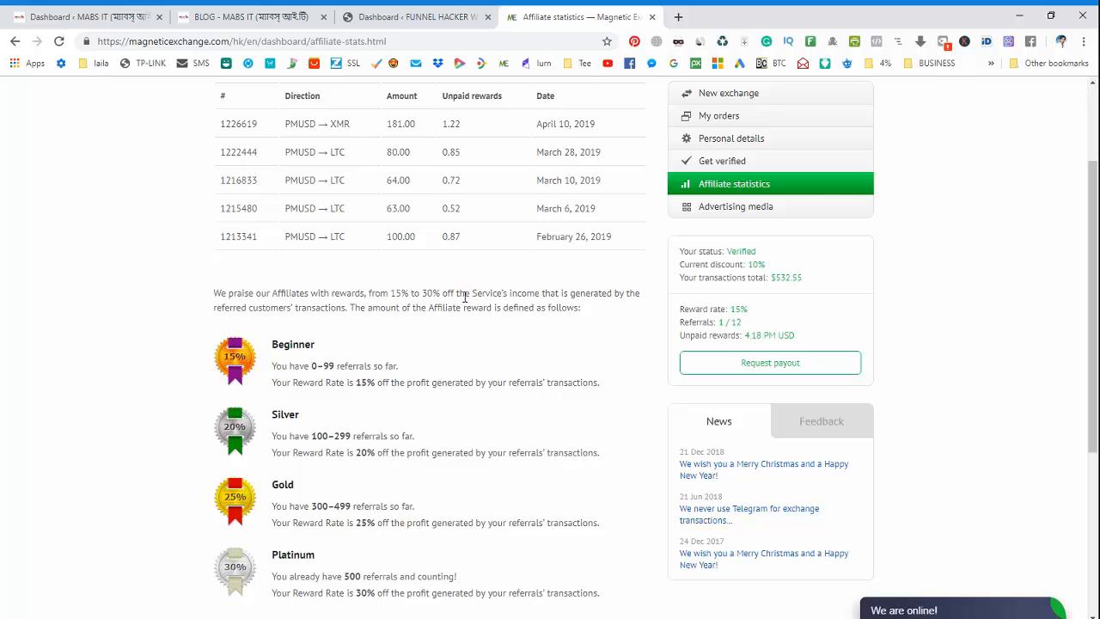
{"action": "scroll", "scroll_direction": "down", "scroll_amount": 3}
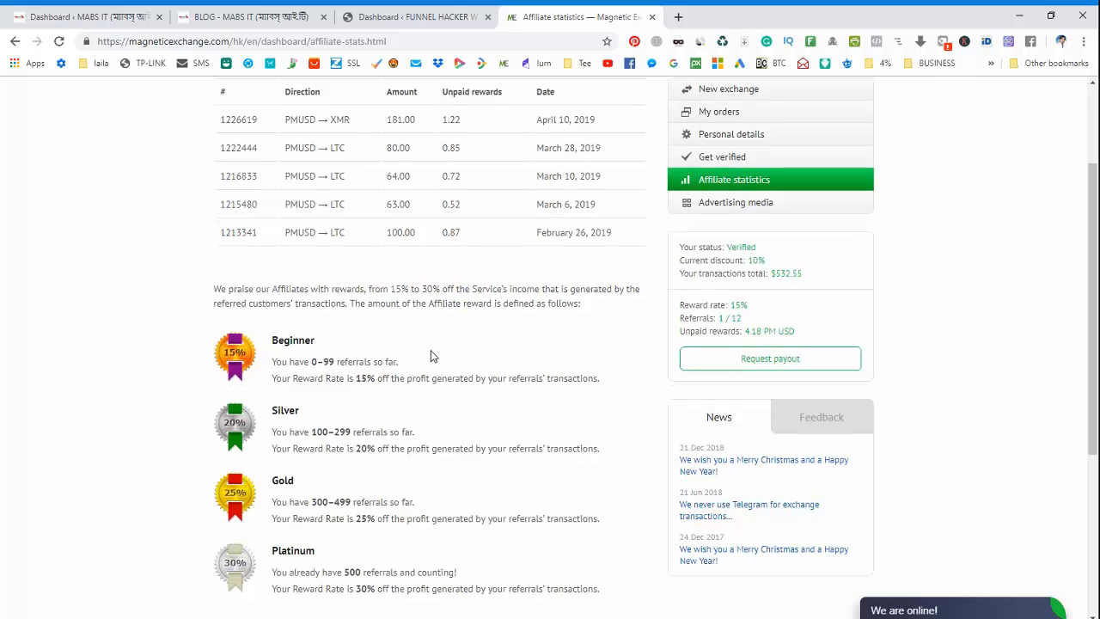
{"action": "scroll", "scroll_direction": "down", "scroll_amount": 3}
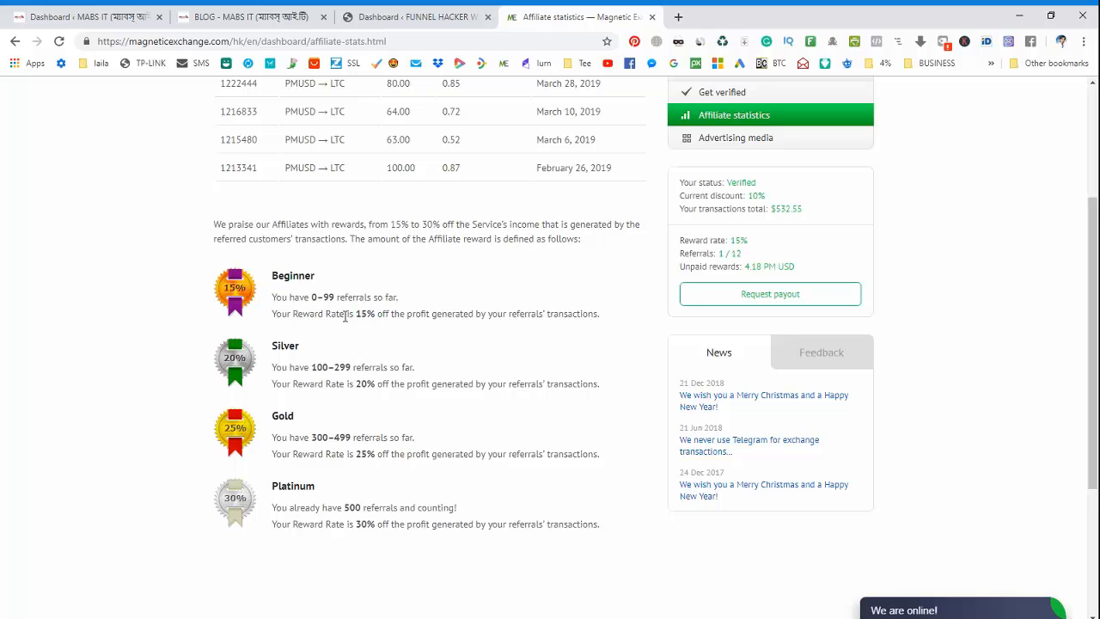
{"action": "mouse_move", "coordinate": [388, 316]}
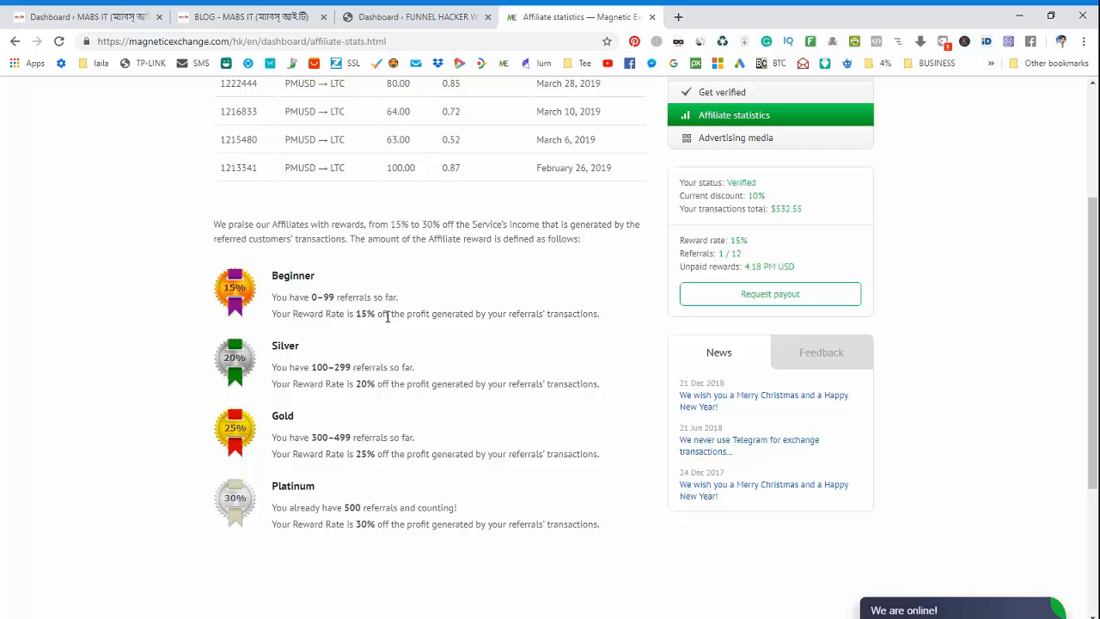
{"action": "double_click", "coordinate": [364, 312]}
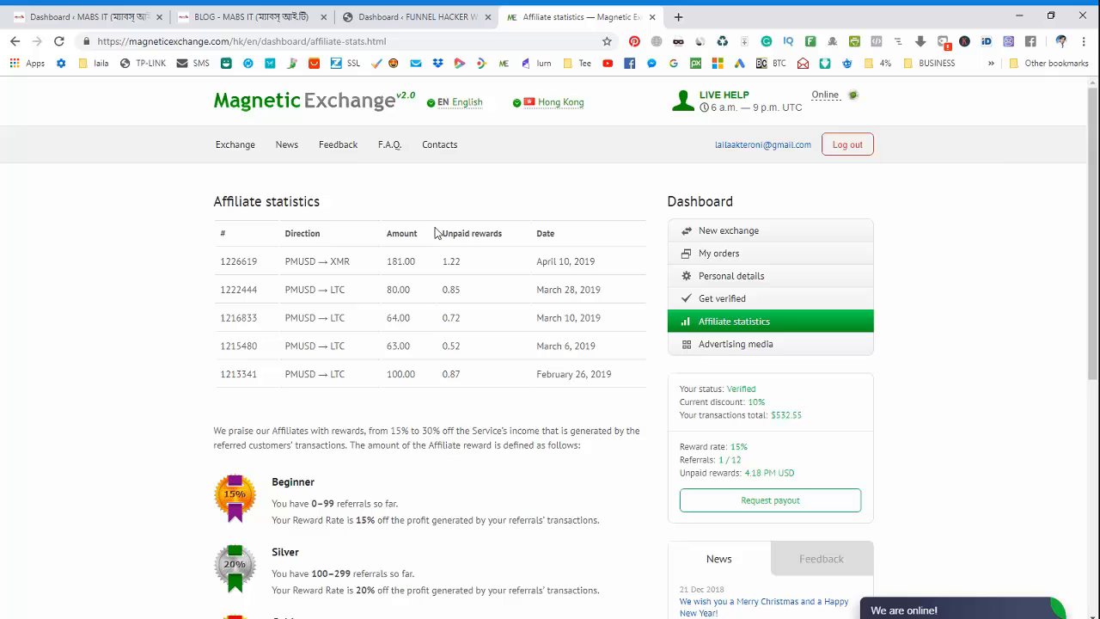
{"action": "mouse_move", "coordinate": [976, 397]}
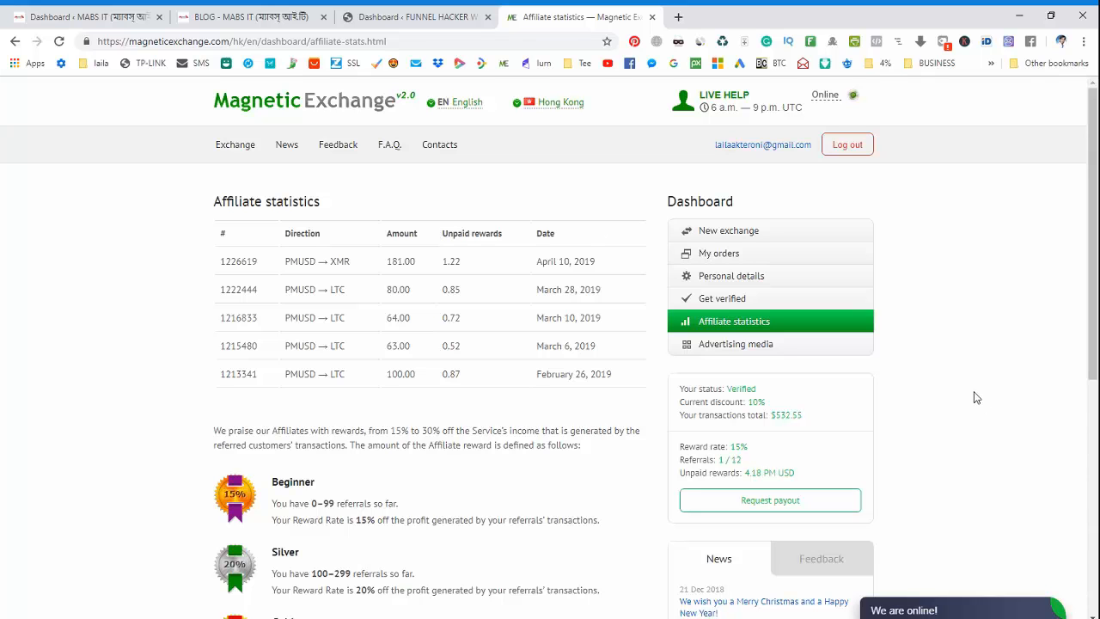
{"action": "scroll", "scroll_direction": "down", "scroll_amount": 3}
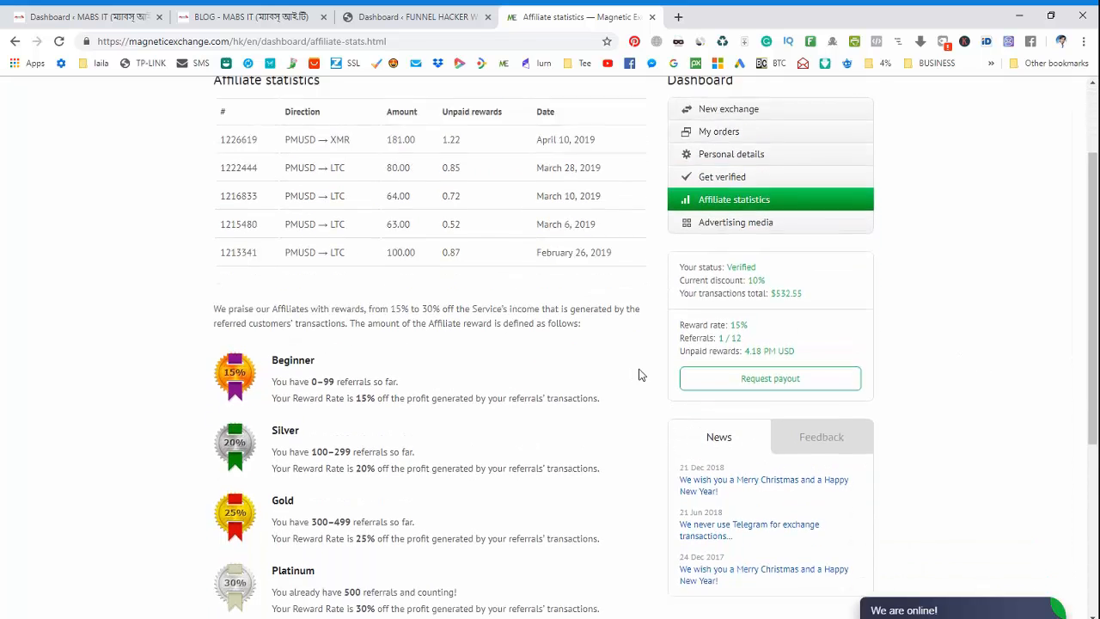
{"action": "scroll", "scroll_direction": "down", "scroll_amount": 3}
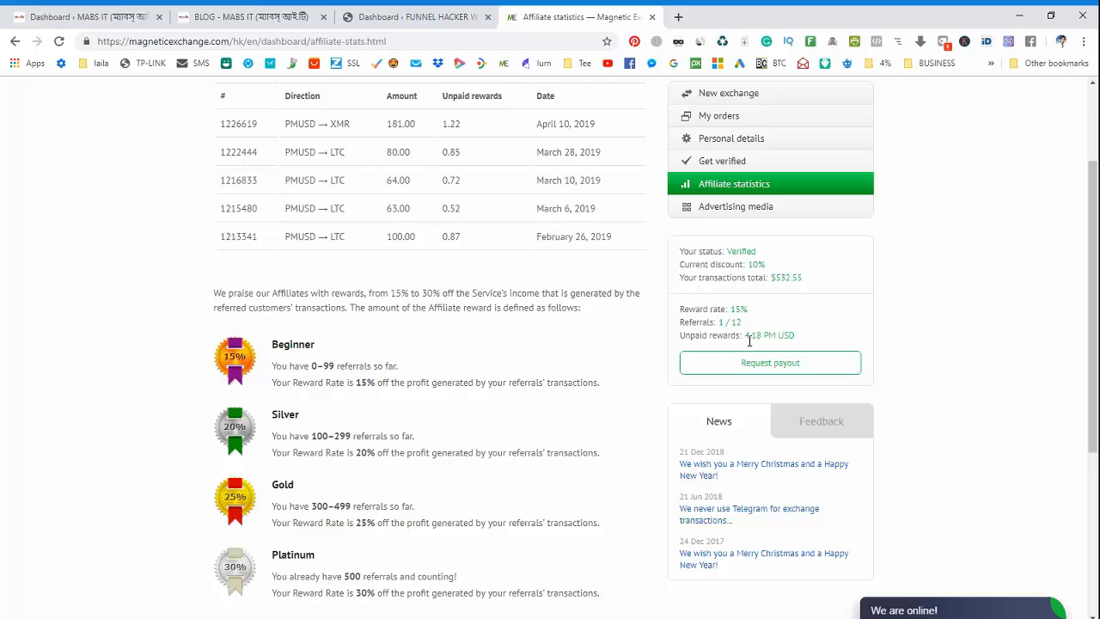
{"action": "mouse_move", "coordinate": [976, 394]}
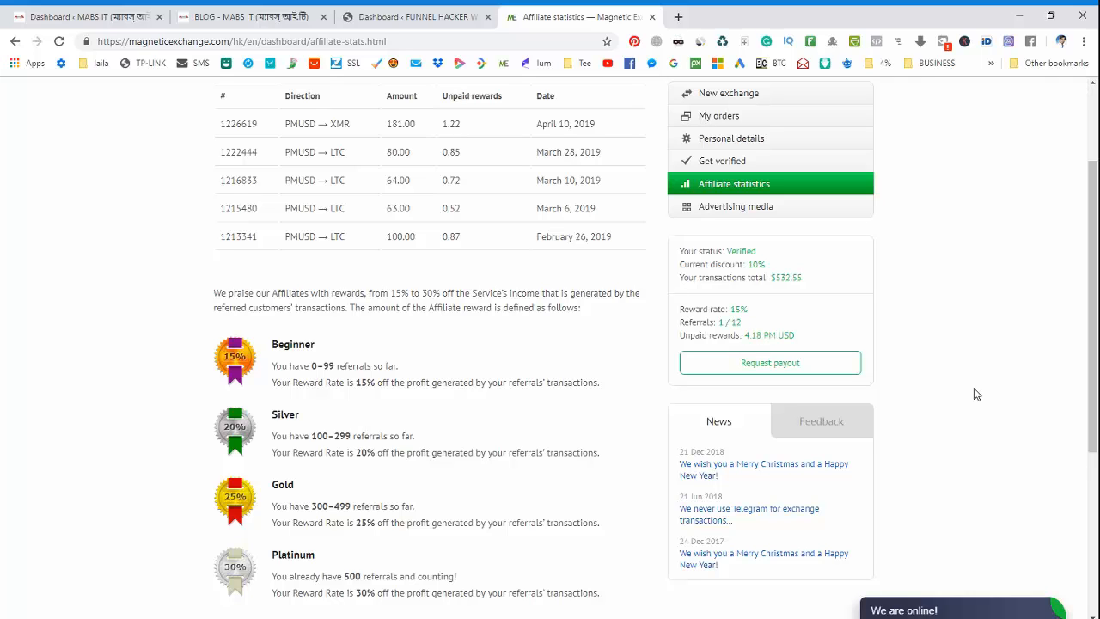
{"action": "mouse_move", "coordinate": [938, 409]}
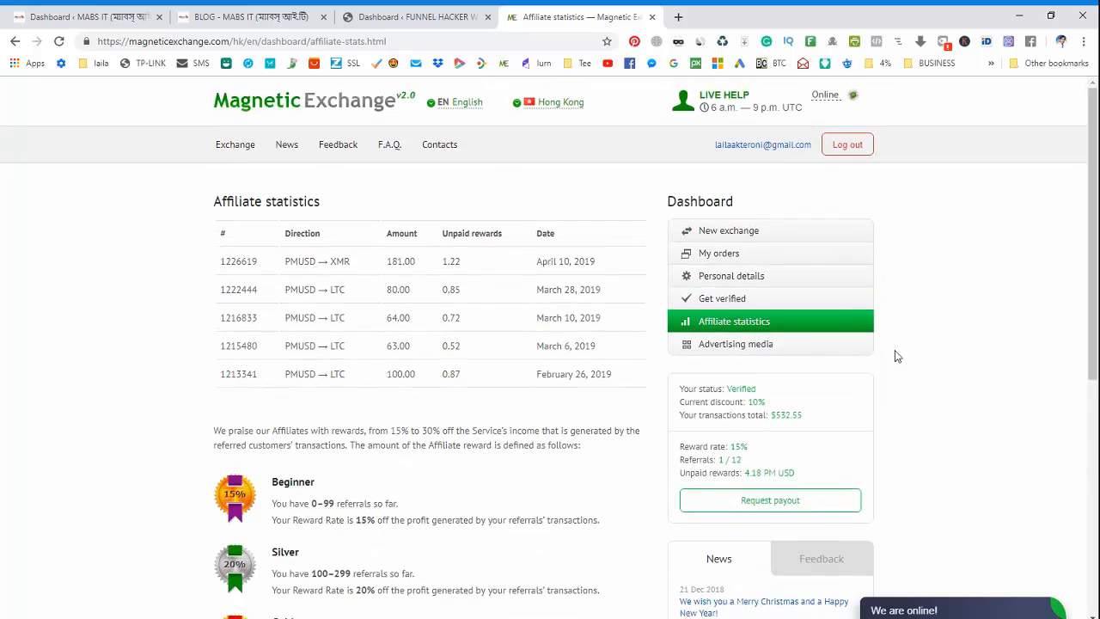
{"action": "mouse_move", "coordinate": [935, 402]}
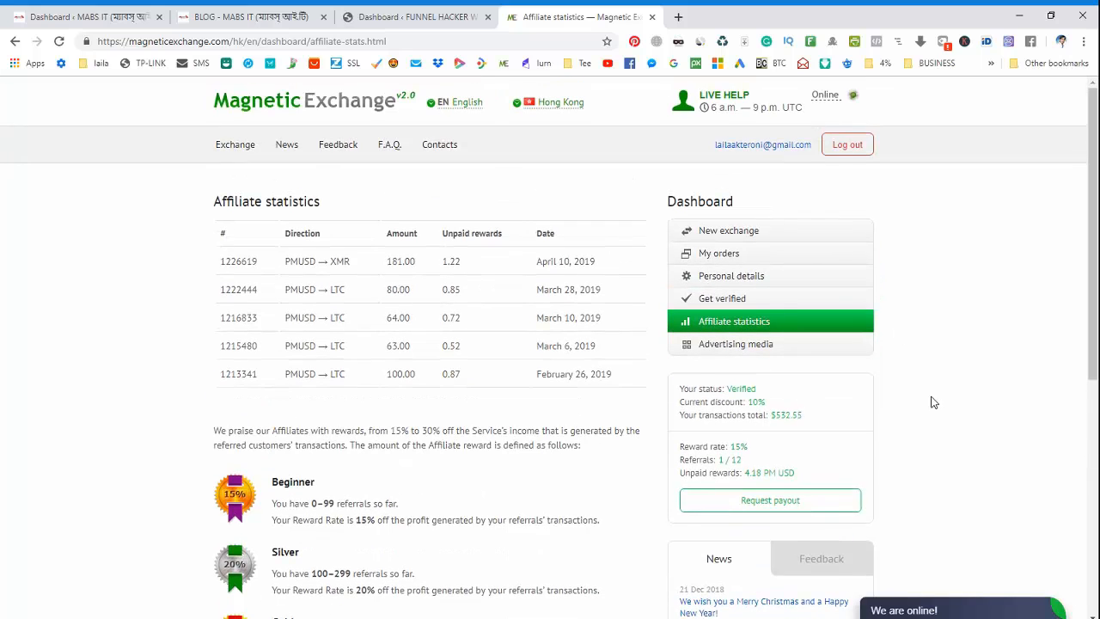
{"action": "scroll", "scroll_direction": "down", "scroll_amount": 3}
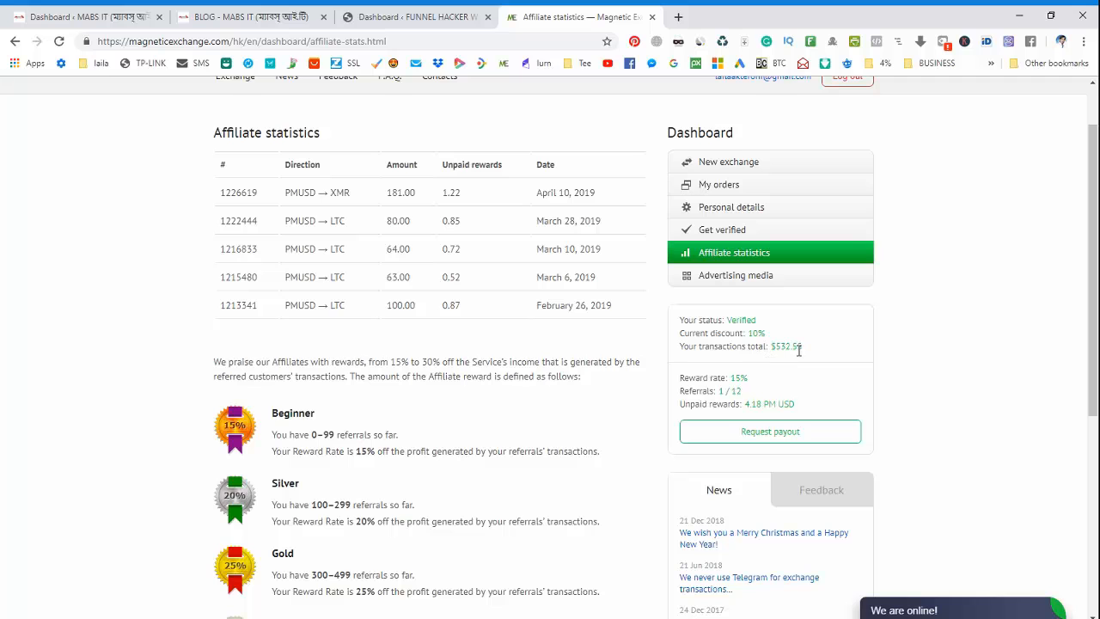